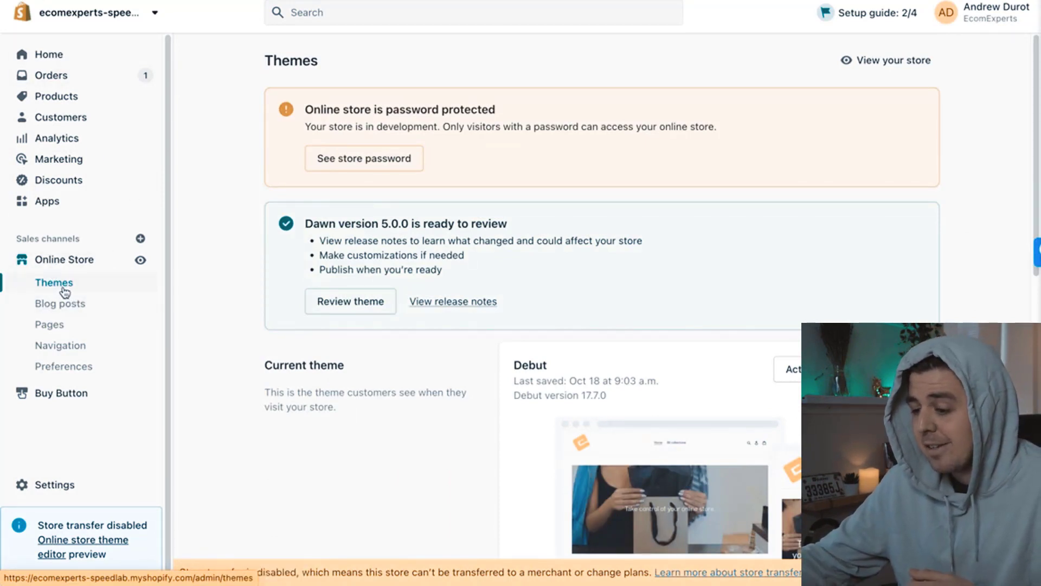
Duplicate the 'Updated copy of Dawn' theme from the theme library's Actions menu.
scroll("down", 3)
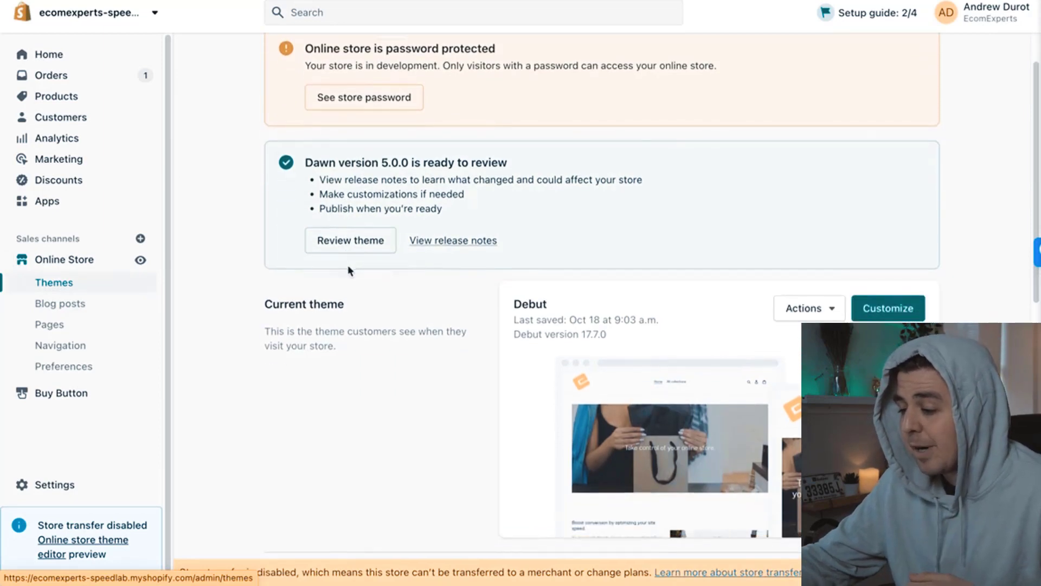
scroll("down", 3)
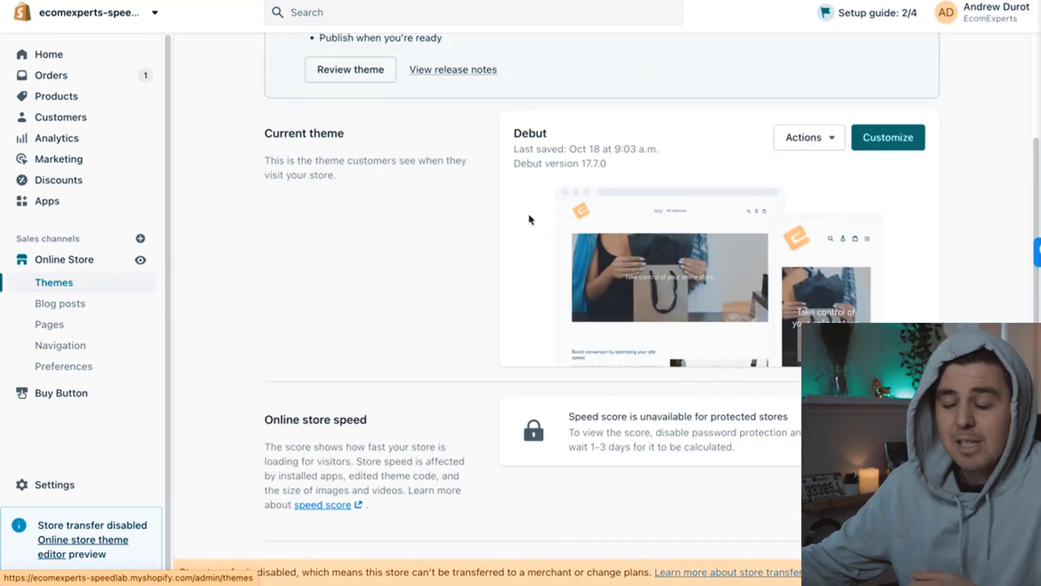
scroll("down", 3)
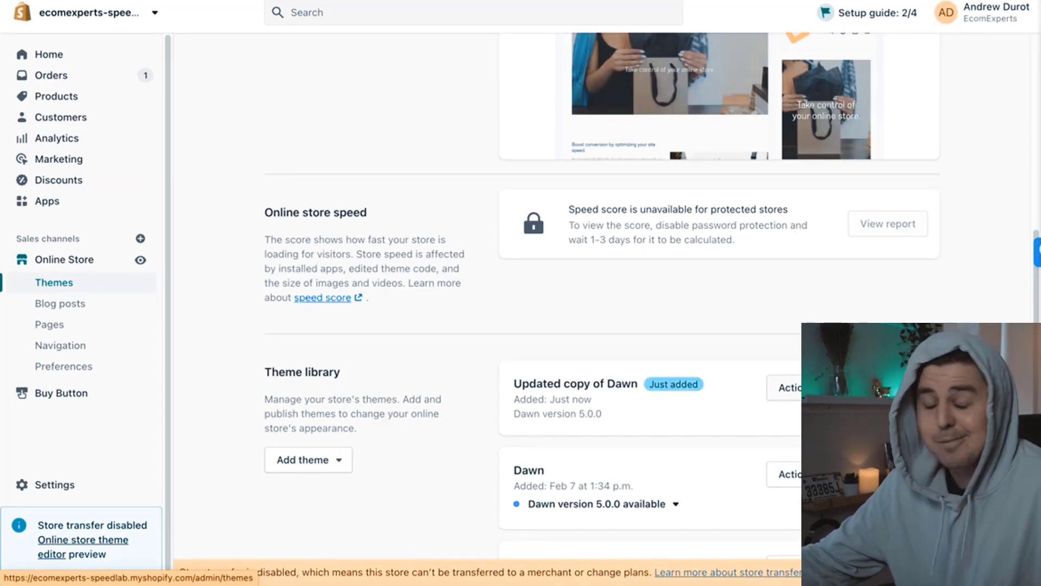
scroll("down", 3)
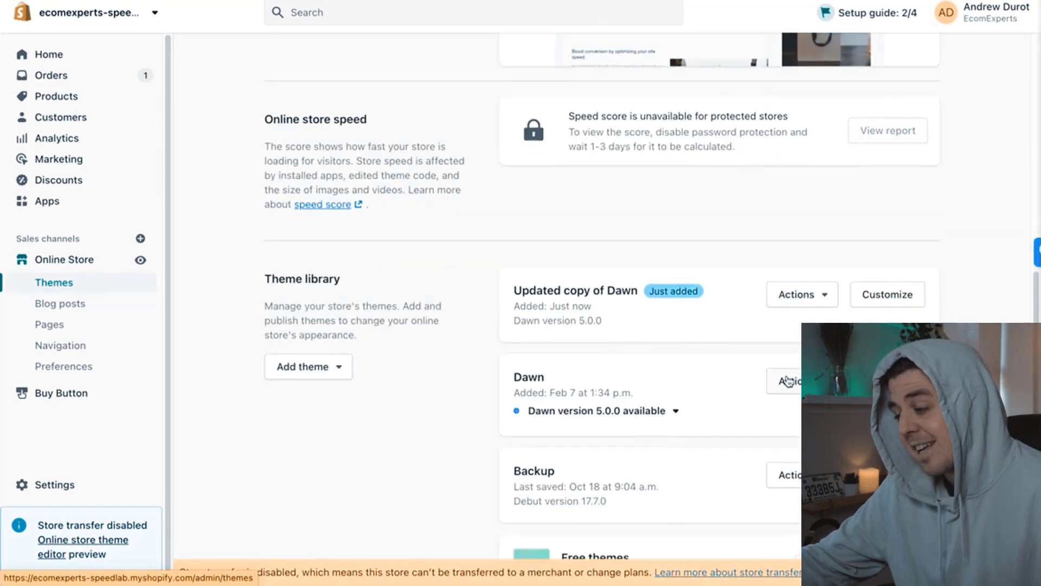
scroll("down", 3)
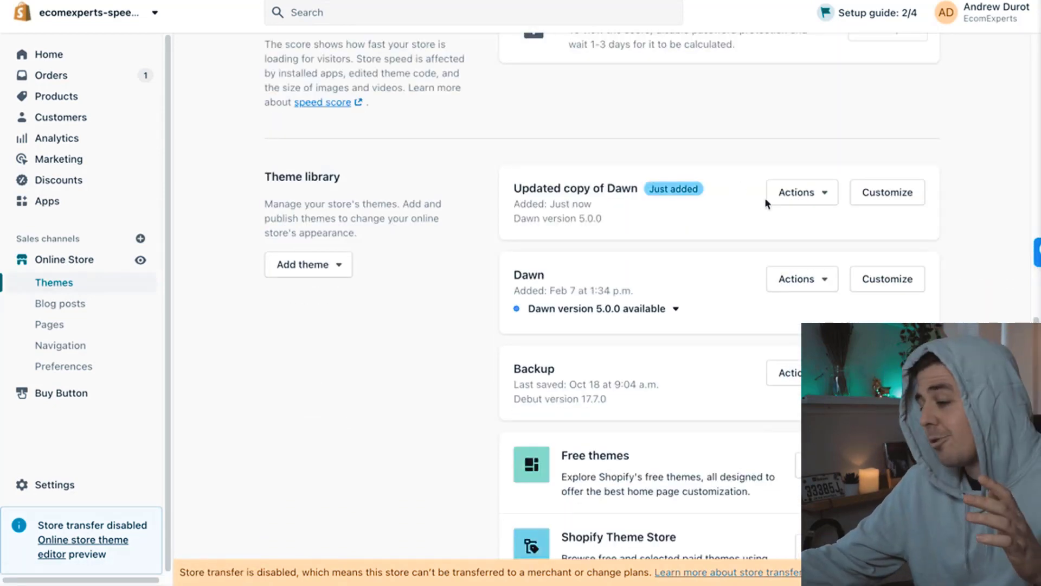
left_click(802, 192)
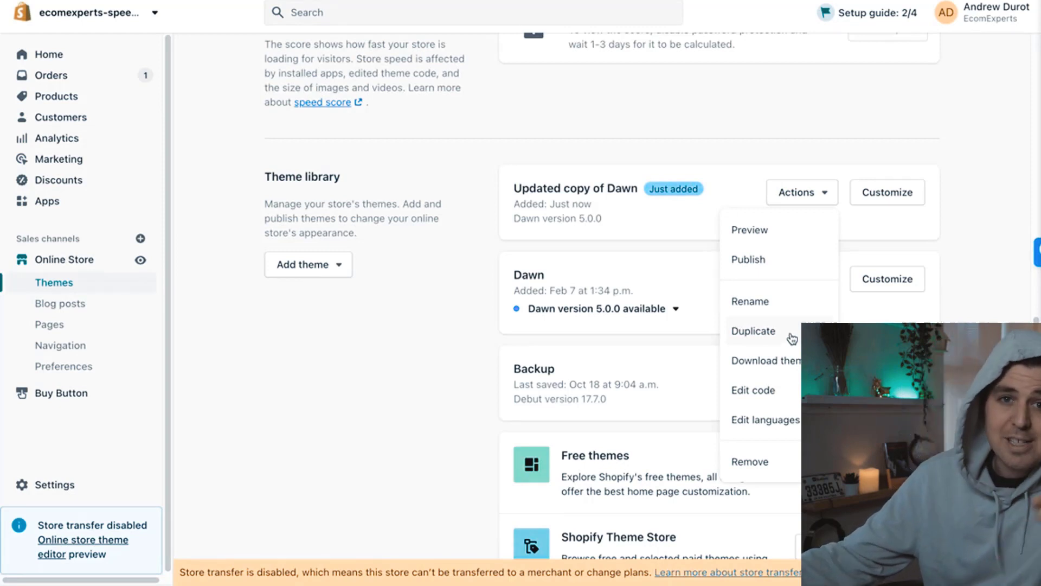
left_click(754, 330)
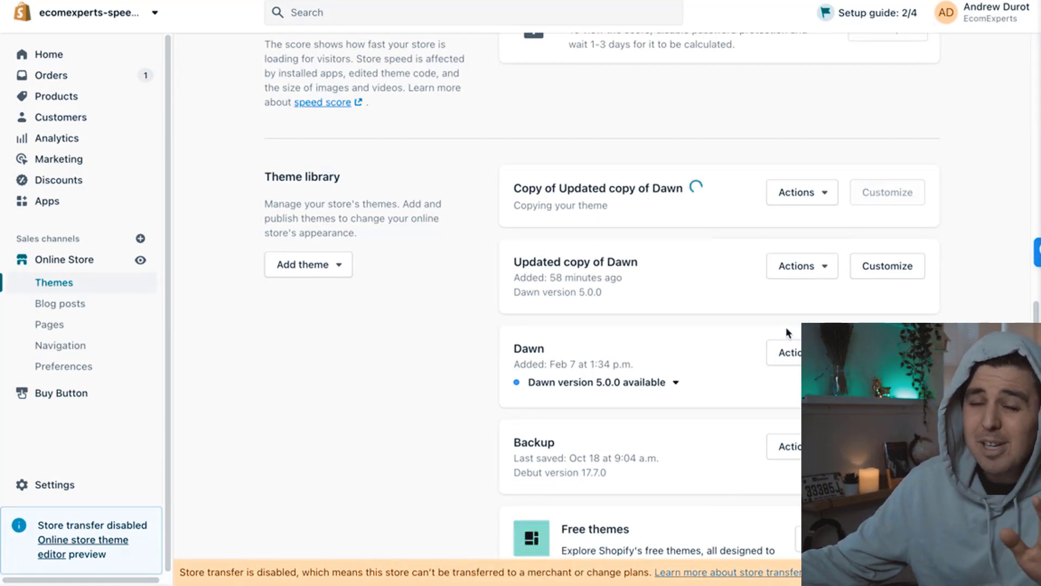
mouse_move(697, 278)
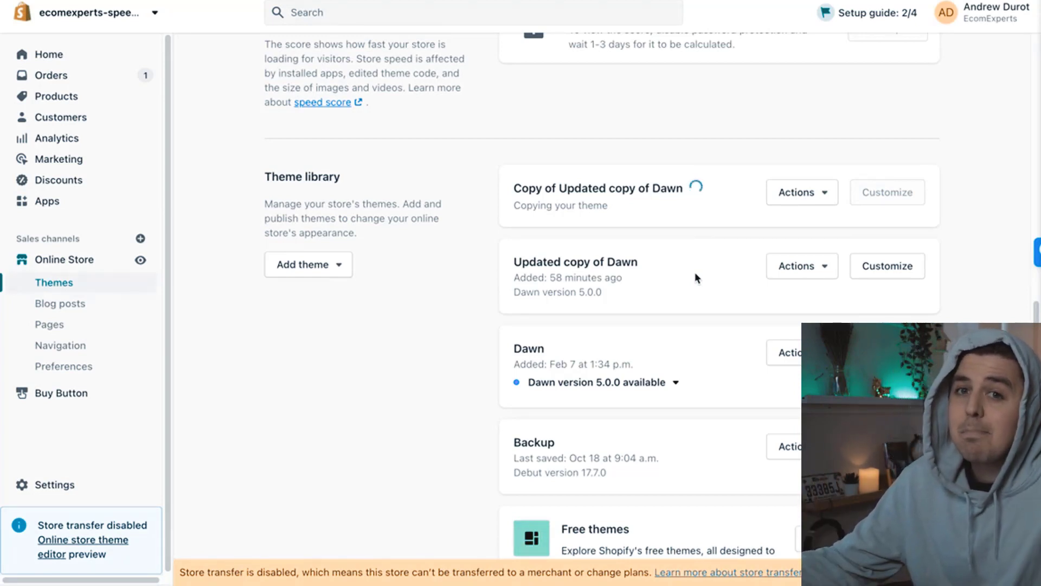
mouse_move(740, 274)
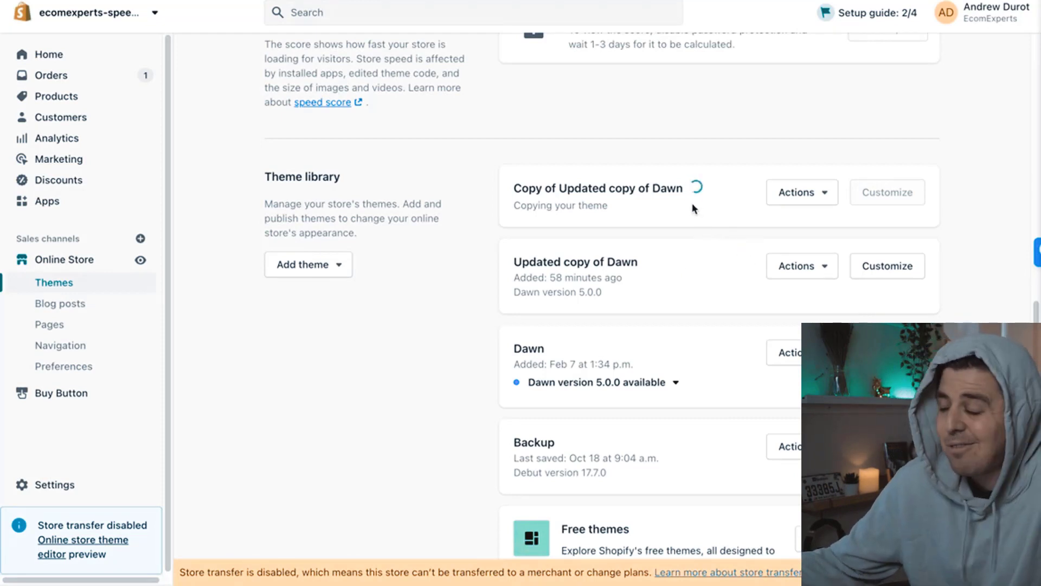
mouse_move(752, 205)
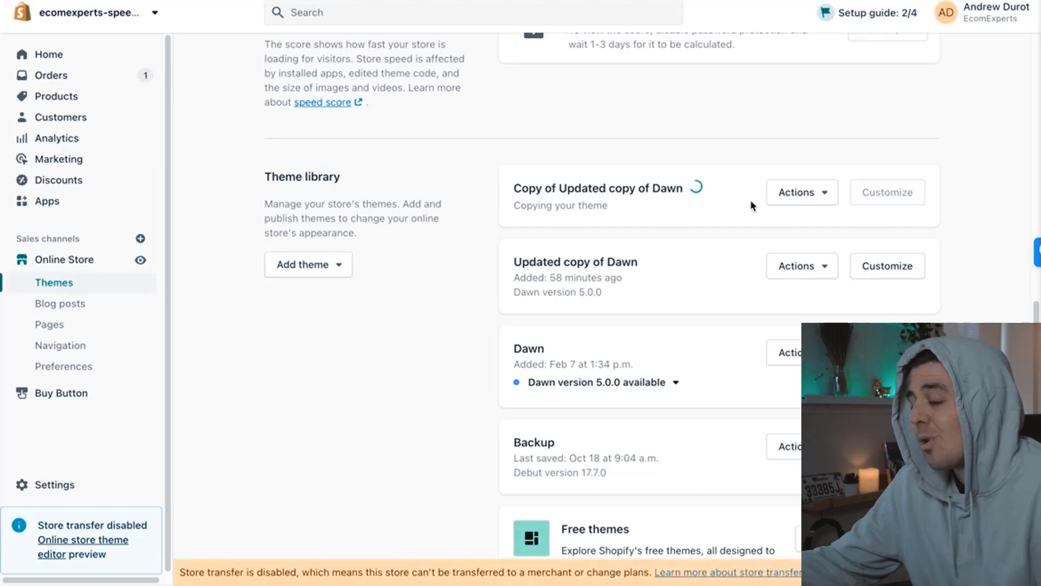
mouse_move(747, 194)
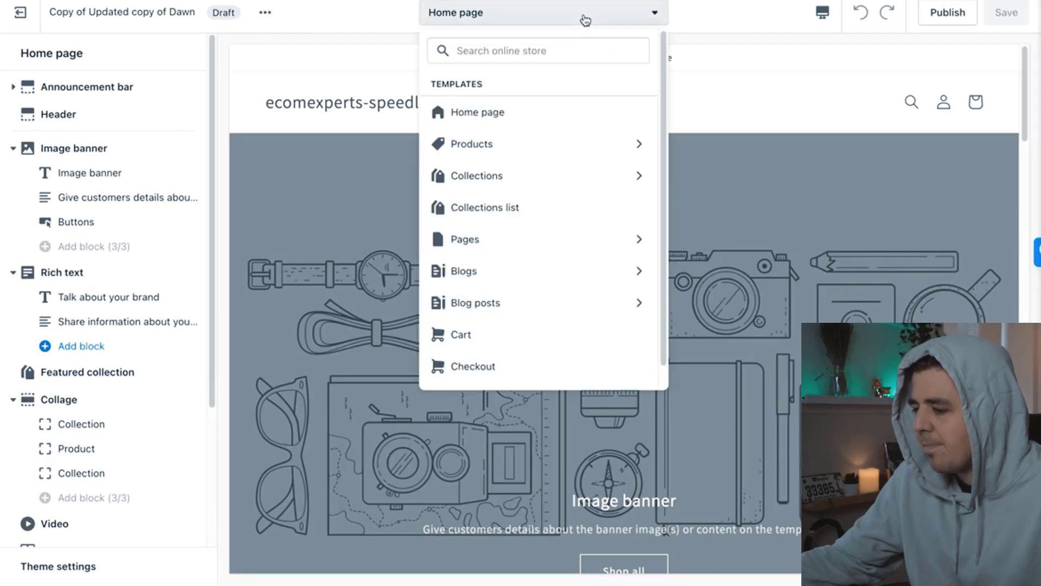
Create a product template named 'Custom' based on Default product, then exit to Themes.
left_click(471, 144)
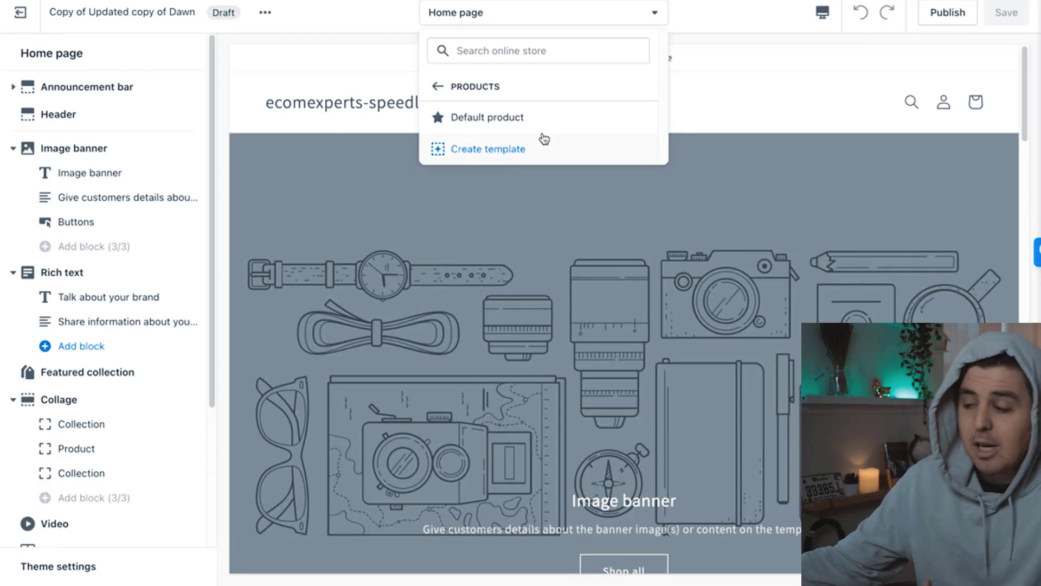
left_click(488, 148)
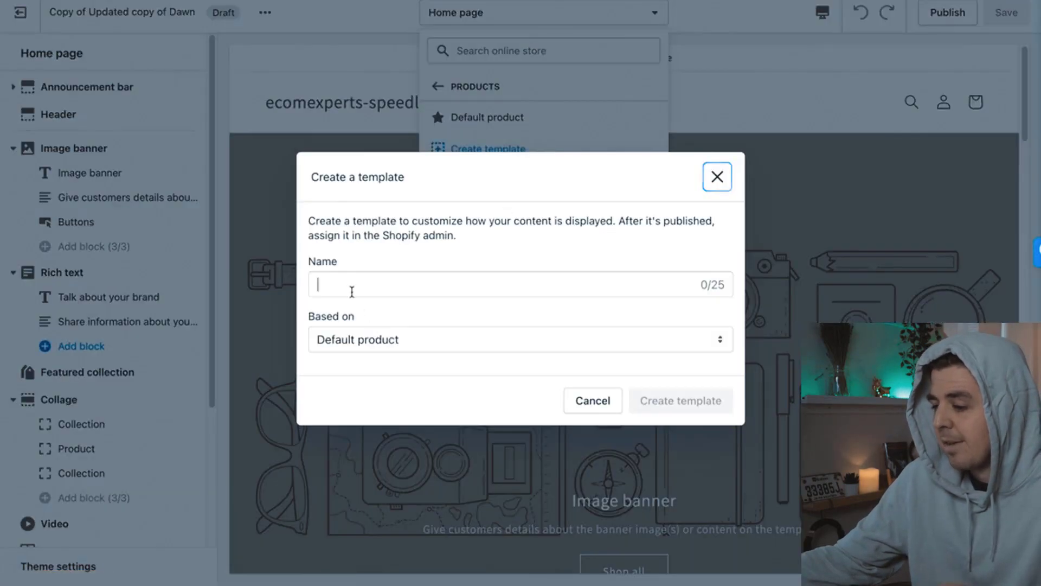
type("sto")
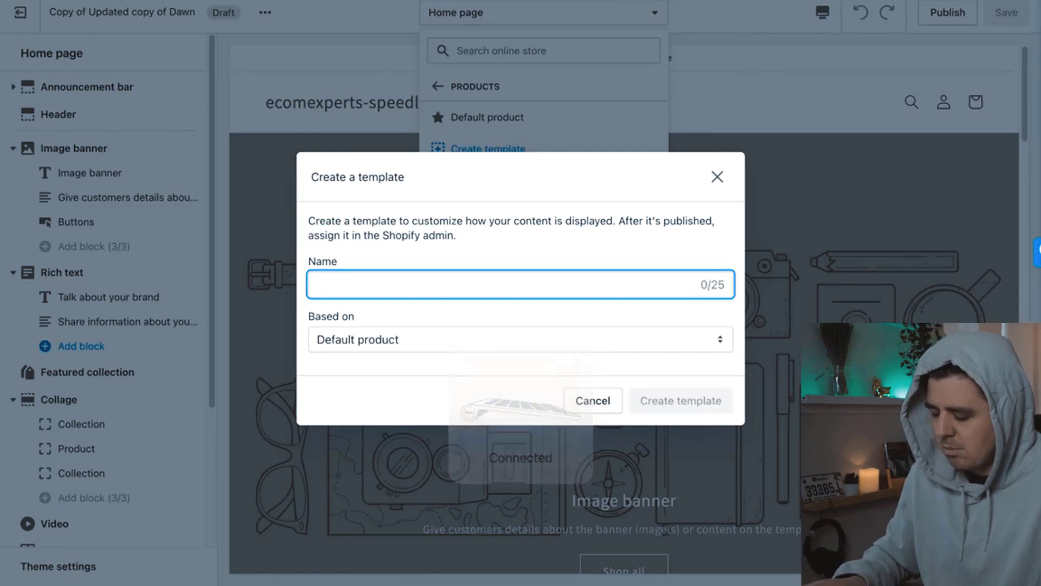
type("Custom")
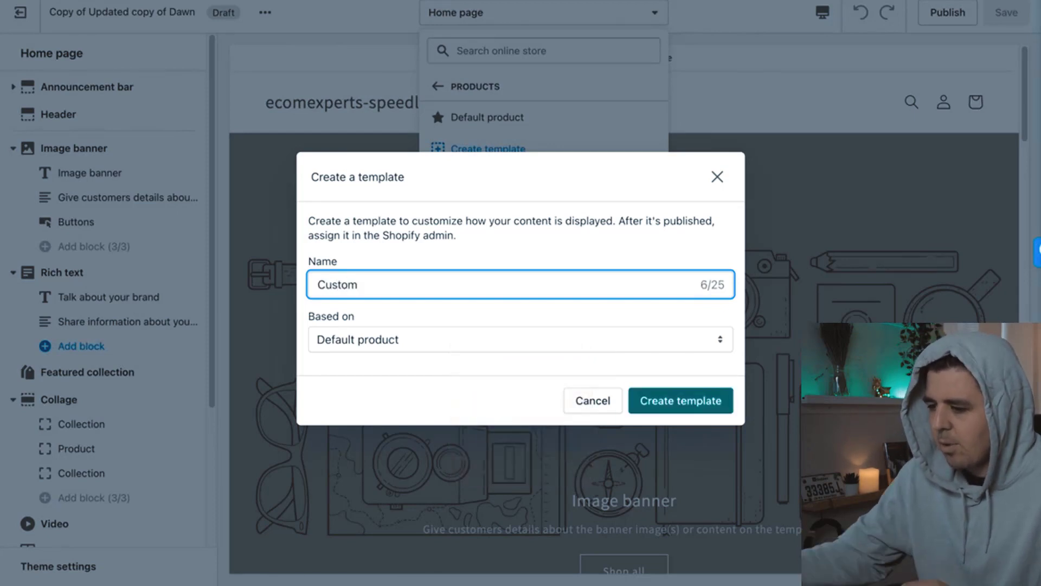
mouse_move(422, 340)
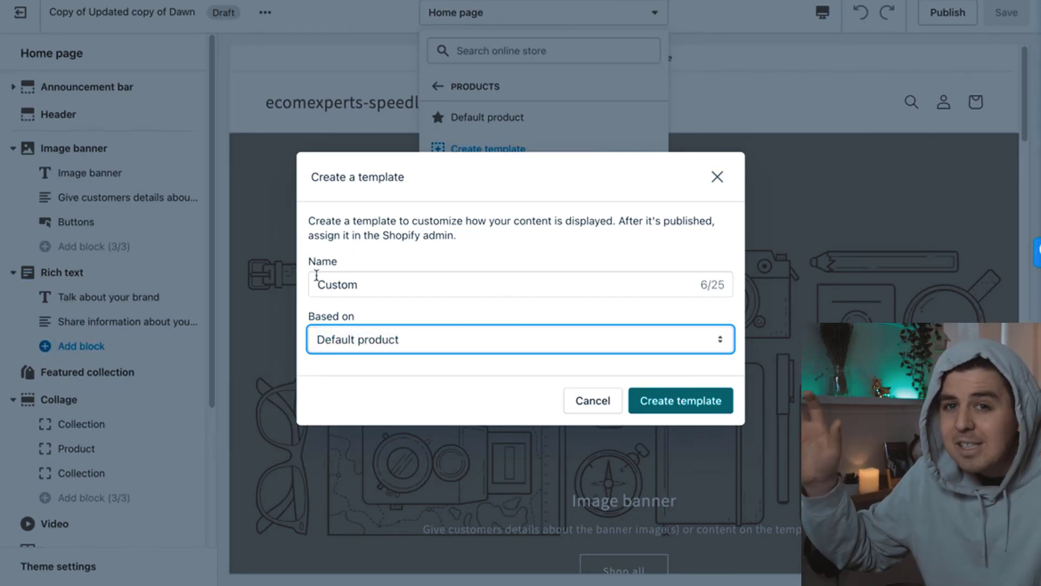
left_click(680, 400)
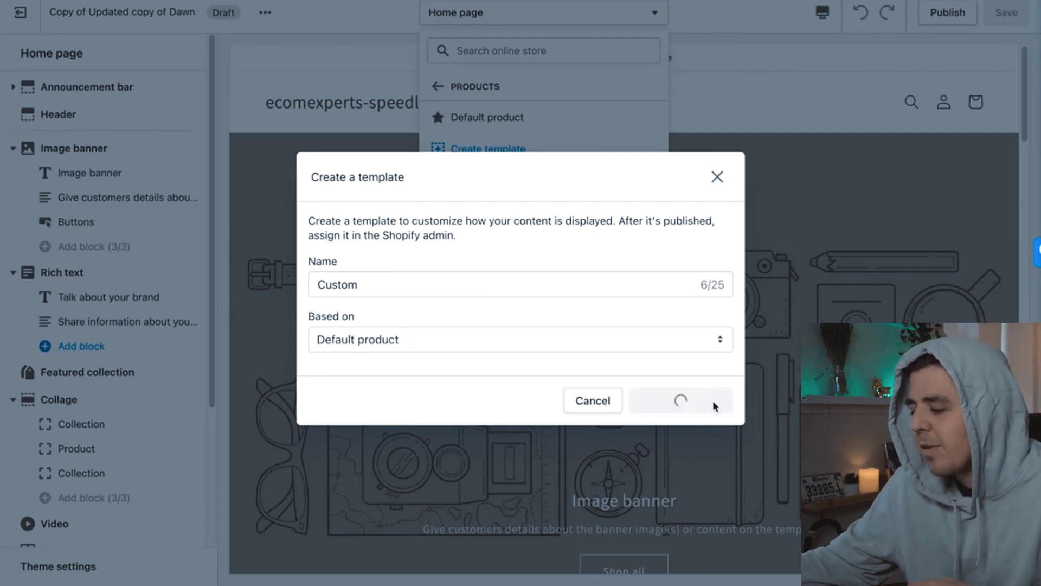
left_click(684, 400)
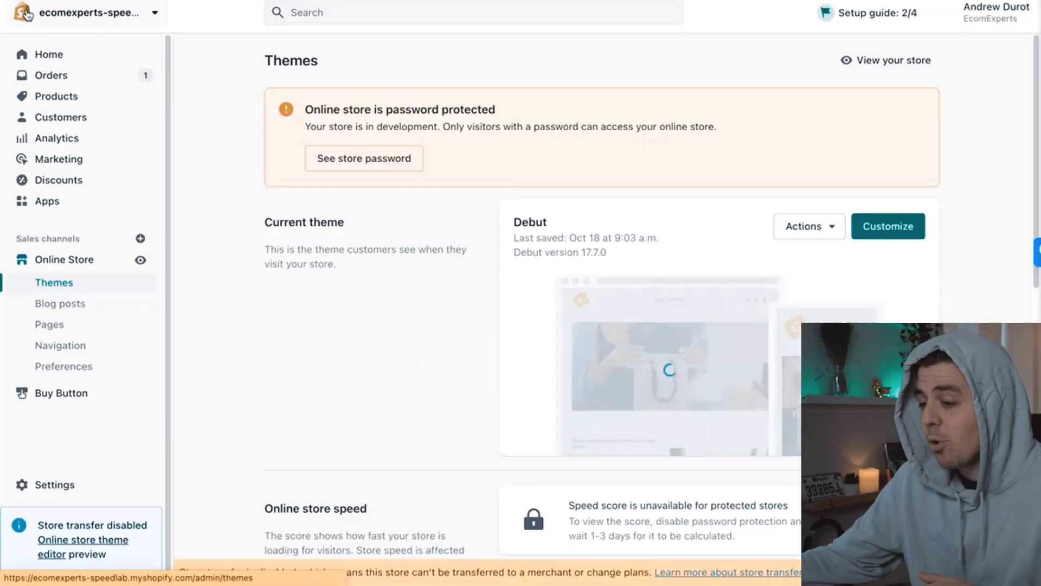
Edit code of the copied Dawn theme and open Sections/main-product.liquid via a 'product' file search.
scroll("down", 3)
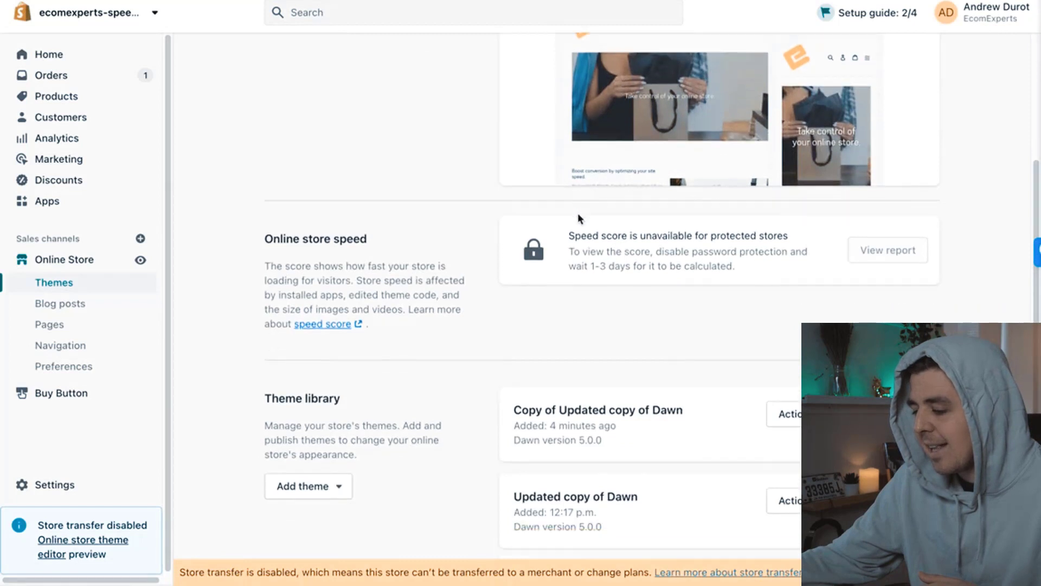
scroll("down", 3)
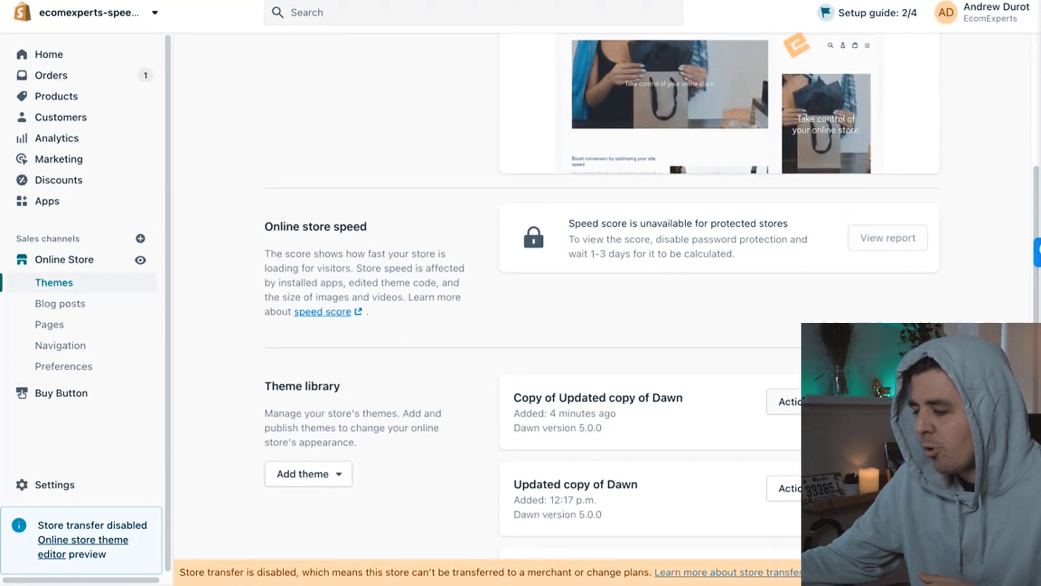
left_click(788, 402)
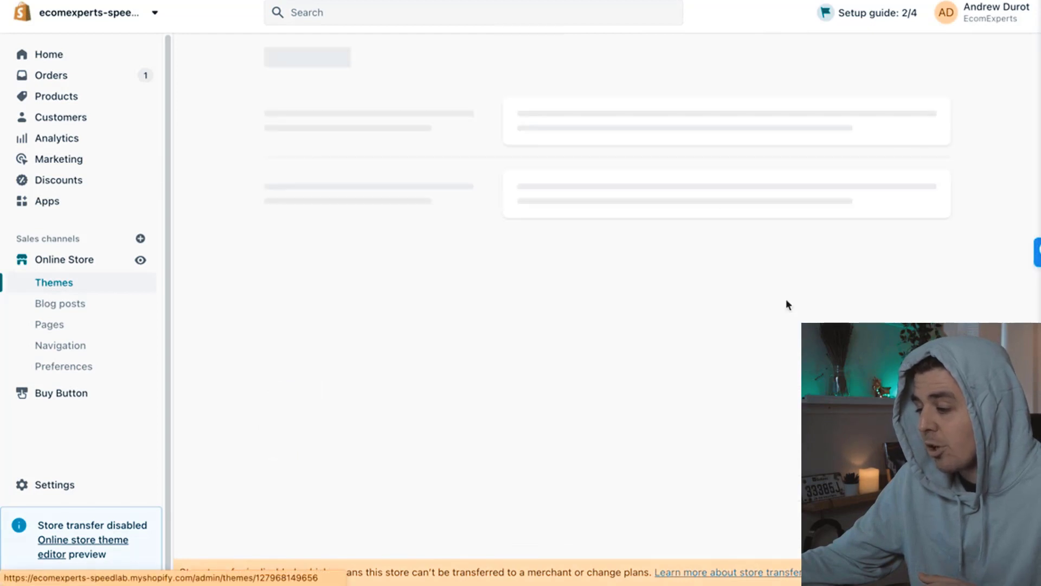
mouse_move(814, 301)
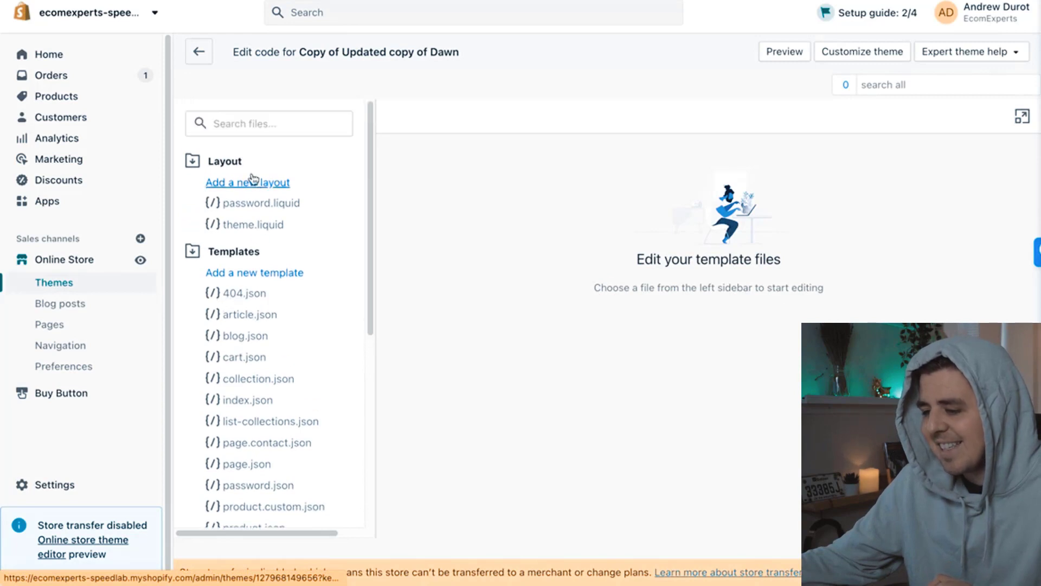
type("p")
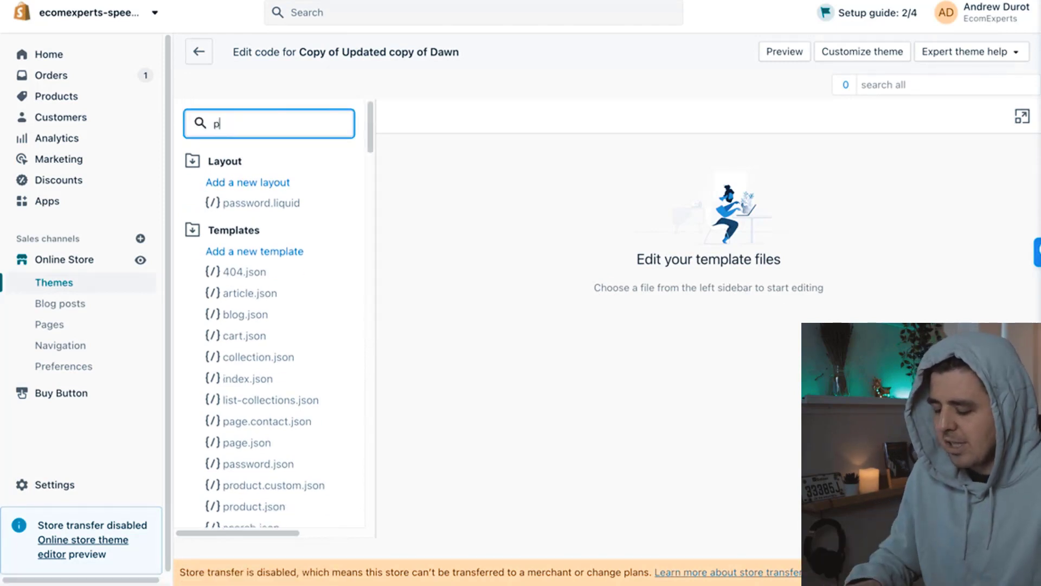
type("roduct")
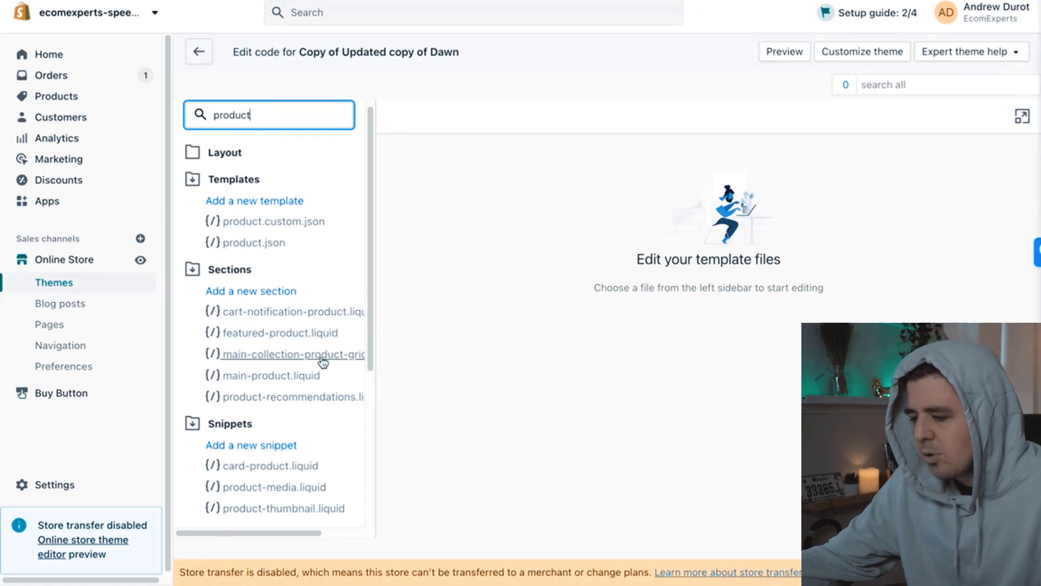
scroll("down", 3)
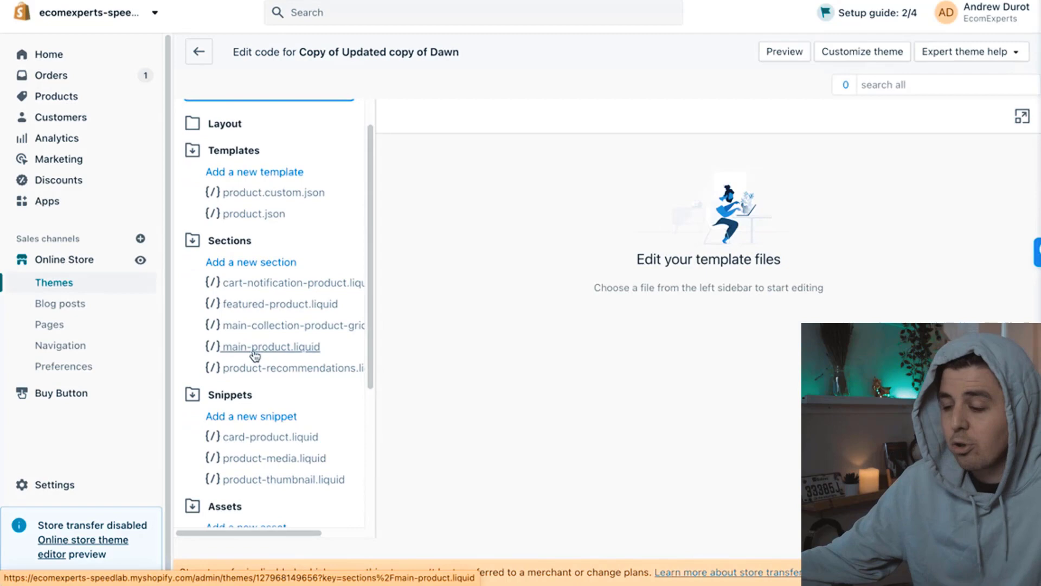
left_click(270, 347)
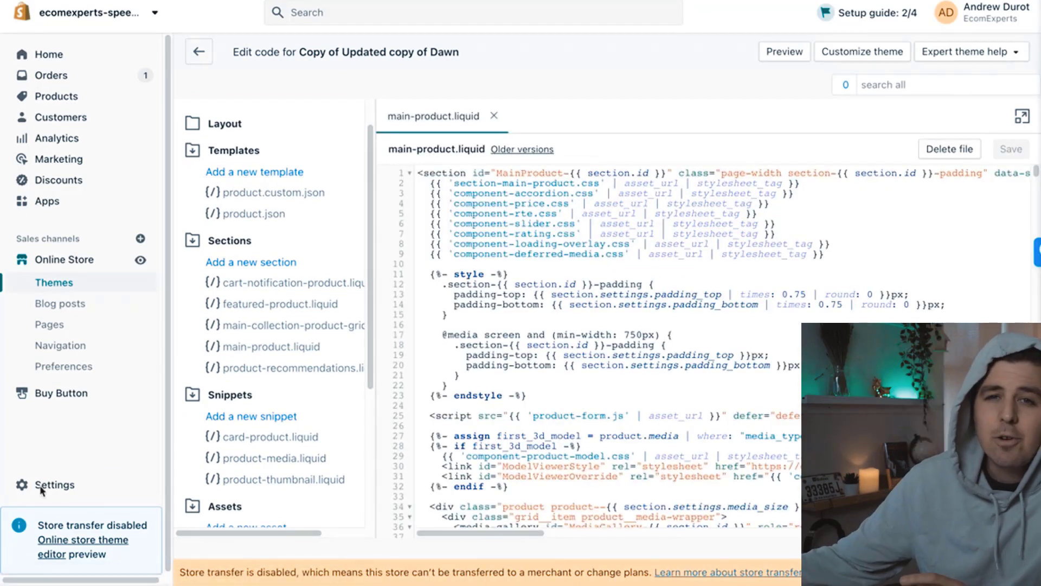
mouse_move(175, 323)
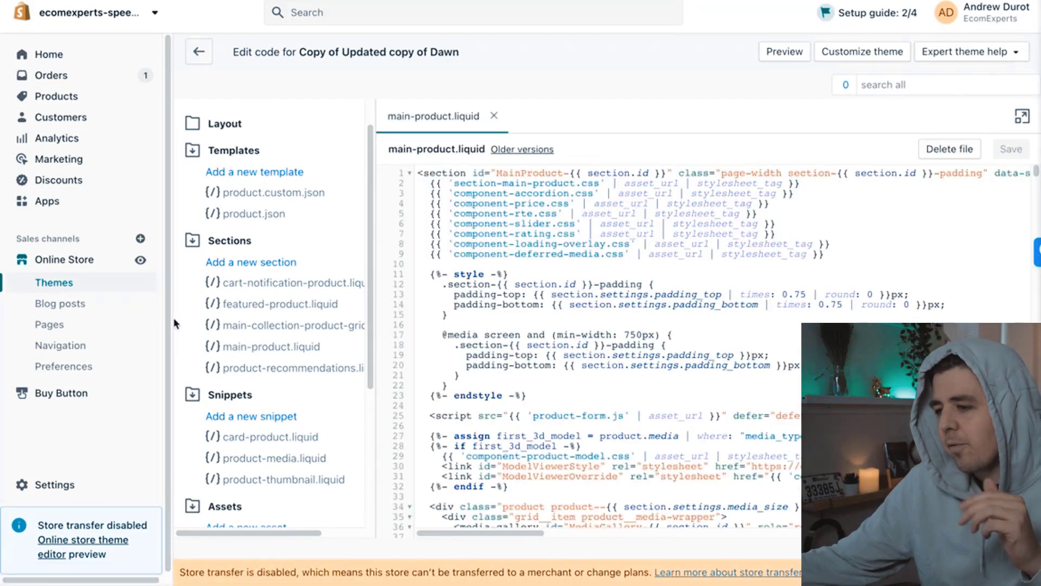
mouse_move(693, 101)
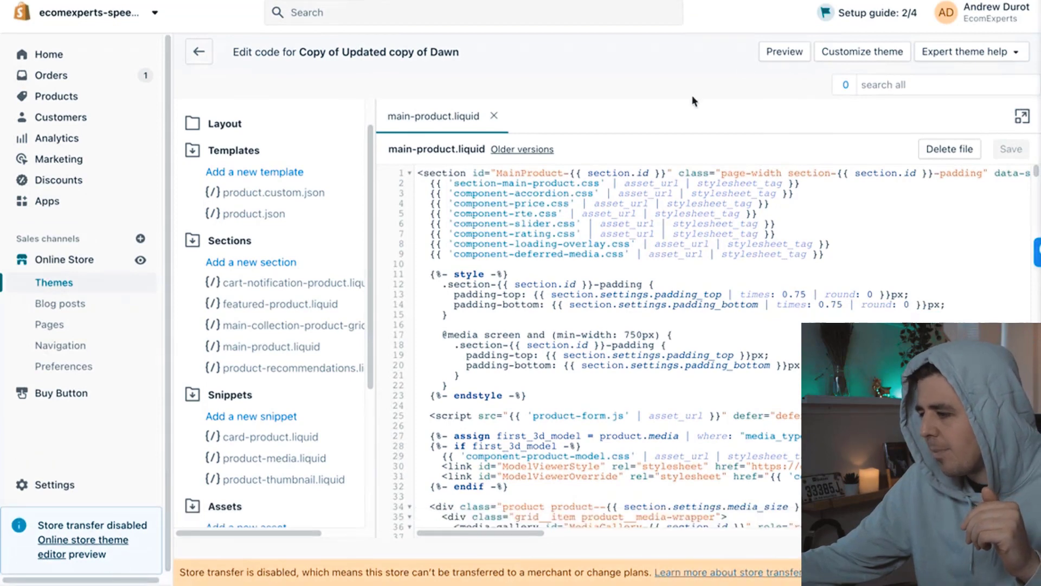
Preview the copied Dawn theme on the storefront's Blue Silk Tuxedo product page.
left_click(784, 51)
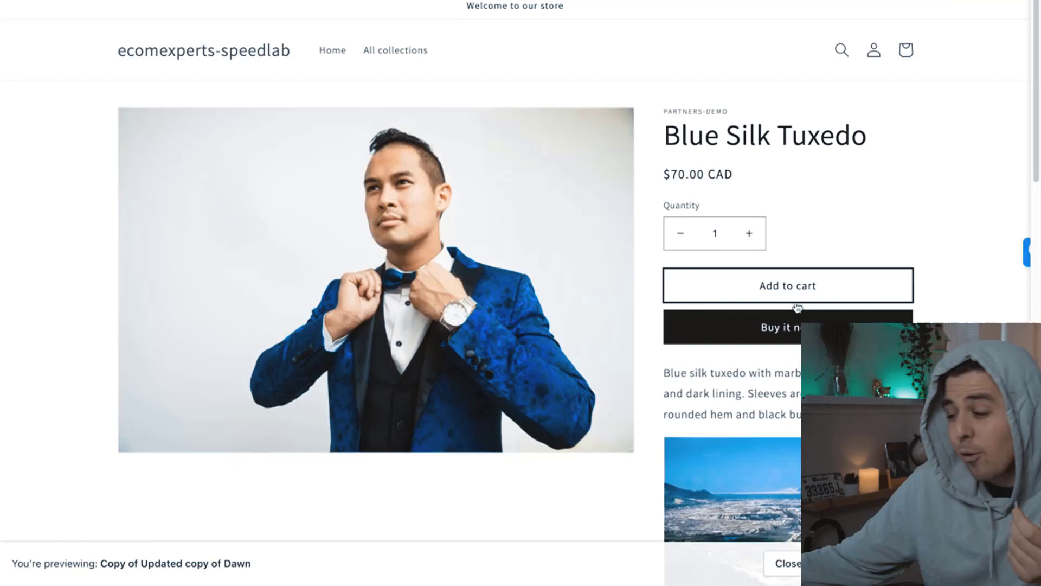
mouse_move(832, 320)
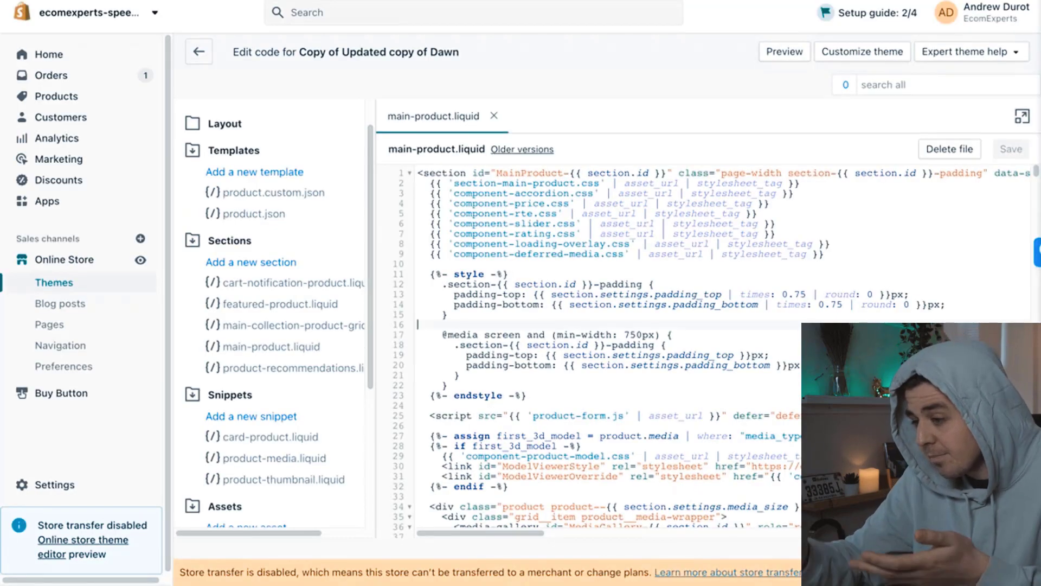
Search 'form' to reach the {%- form 'product' %} line and add blank lines below it.
key("Ctrl+f")
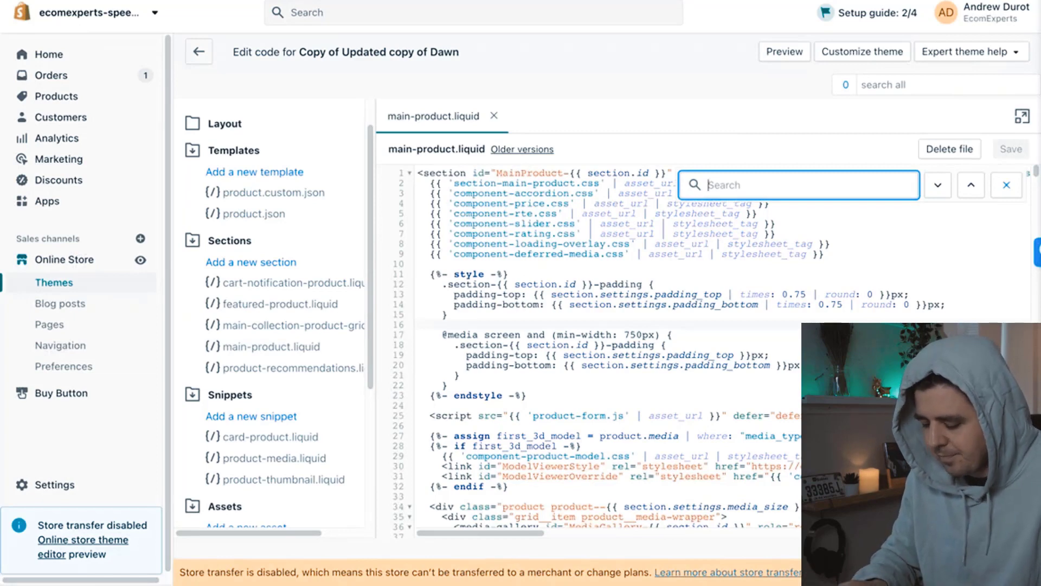
type("form")
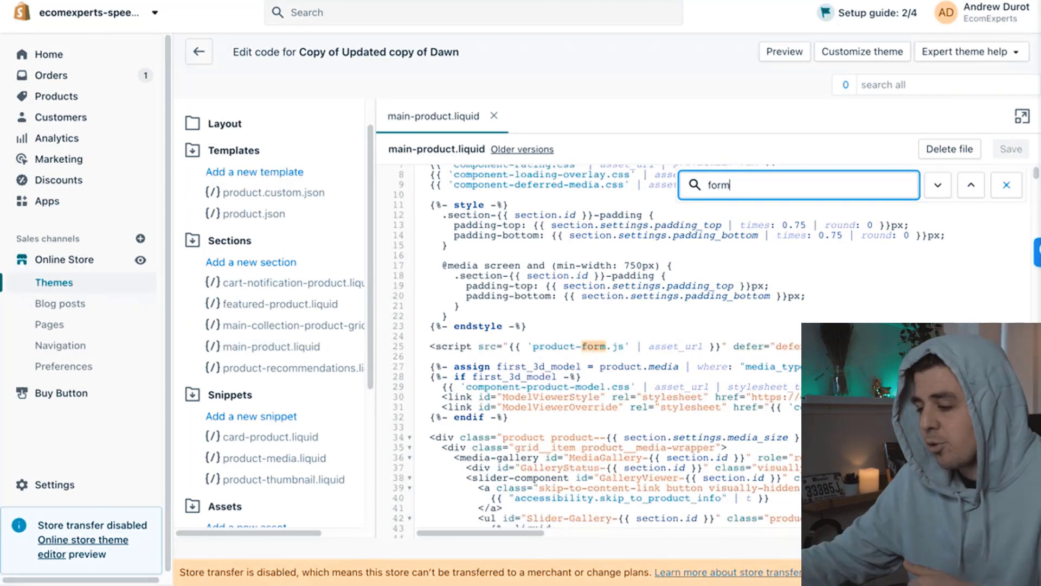
left_click(937, 185)
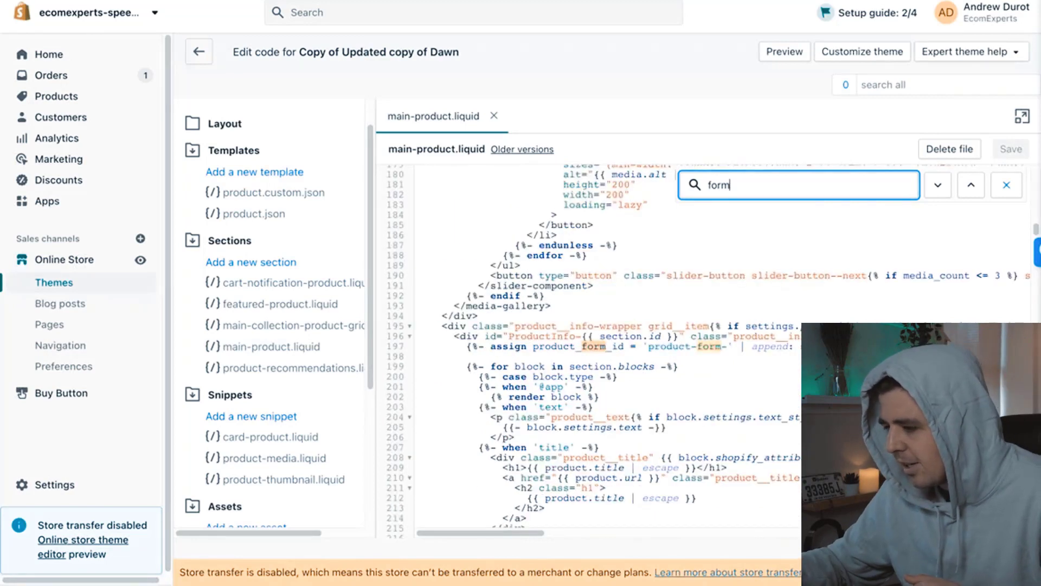
left_click(937, 185)
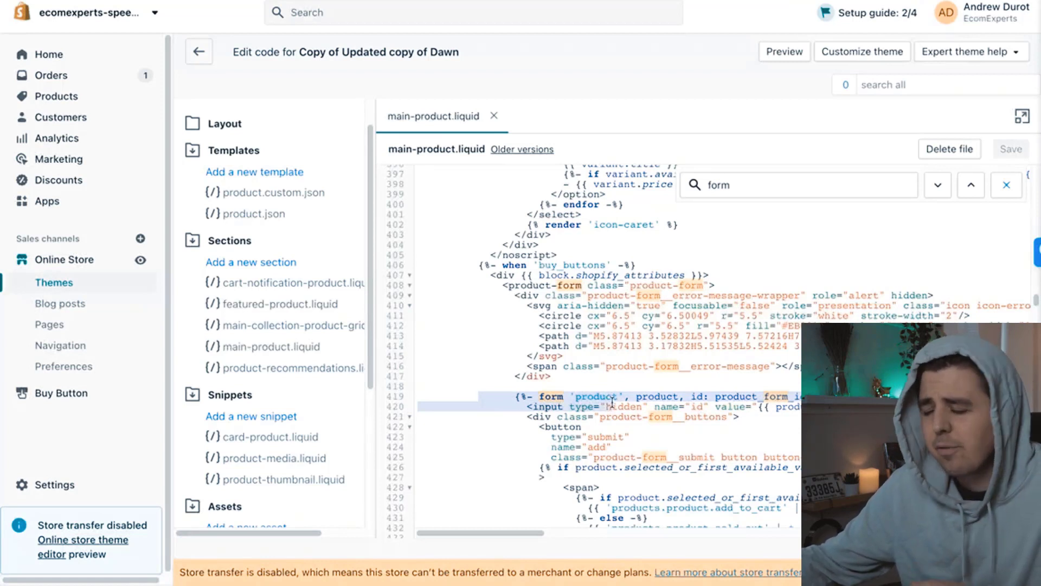
scroll("down", 3)
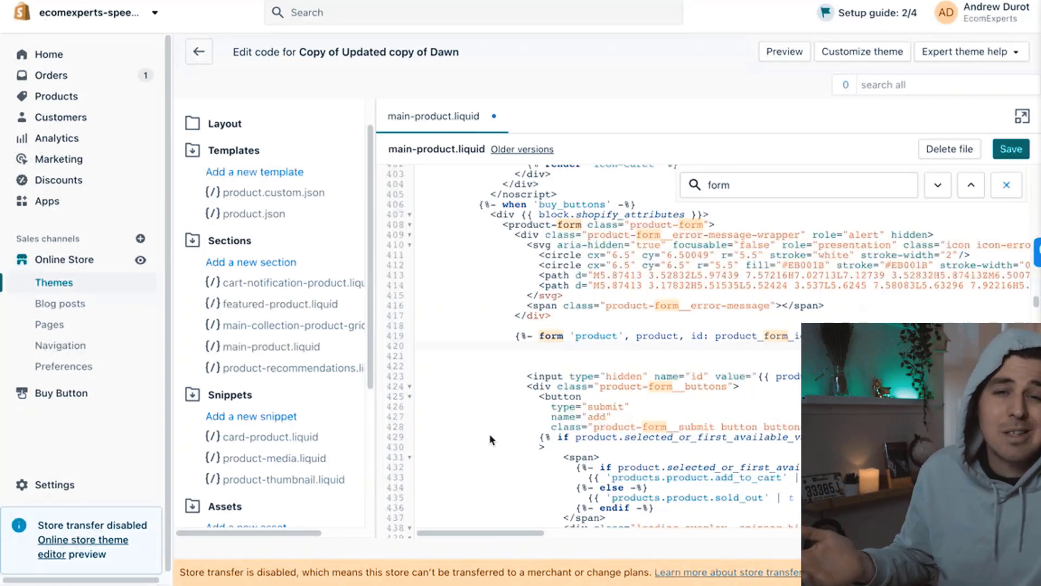
Add {% if product.template_suffix == 'custom' %} and {% endif %} lines after the form tag.
left_click(518, 356)
type("{% if product.template_suffix == 'custom' %}")
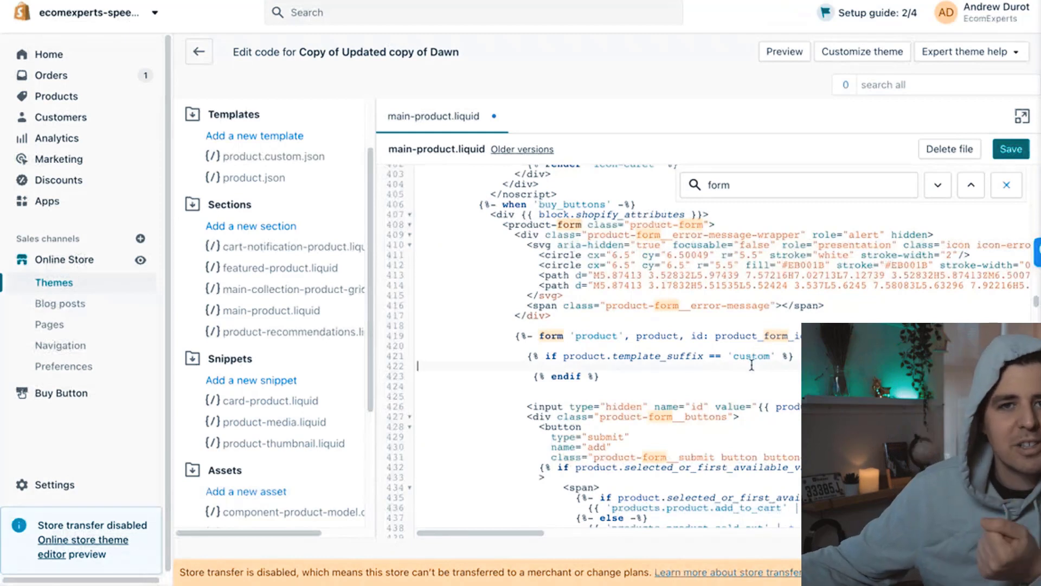
double_click(752, 356)
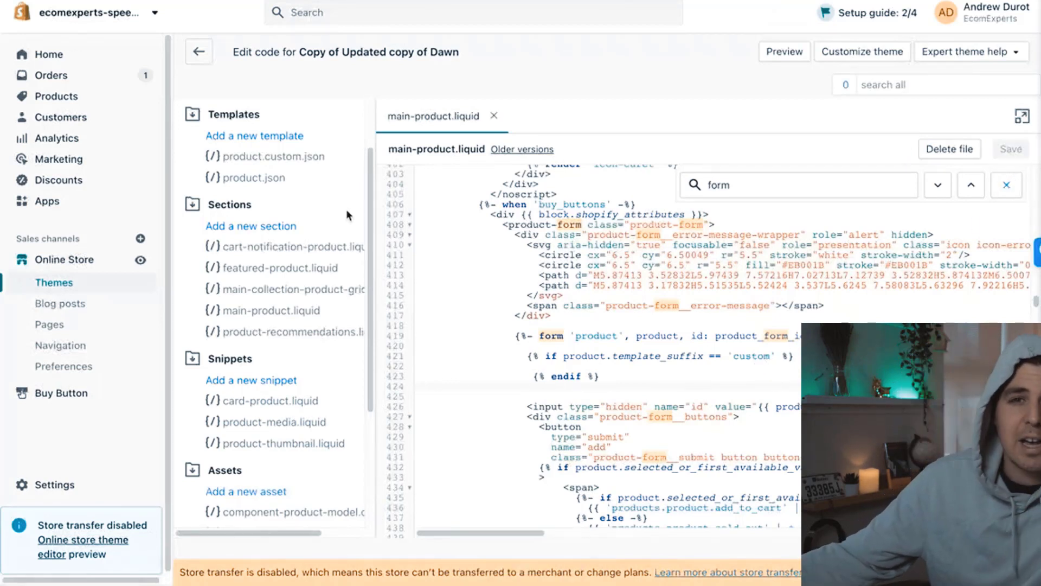
mouse_move(327, 235)
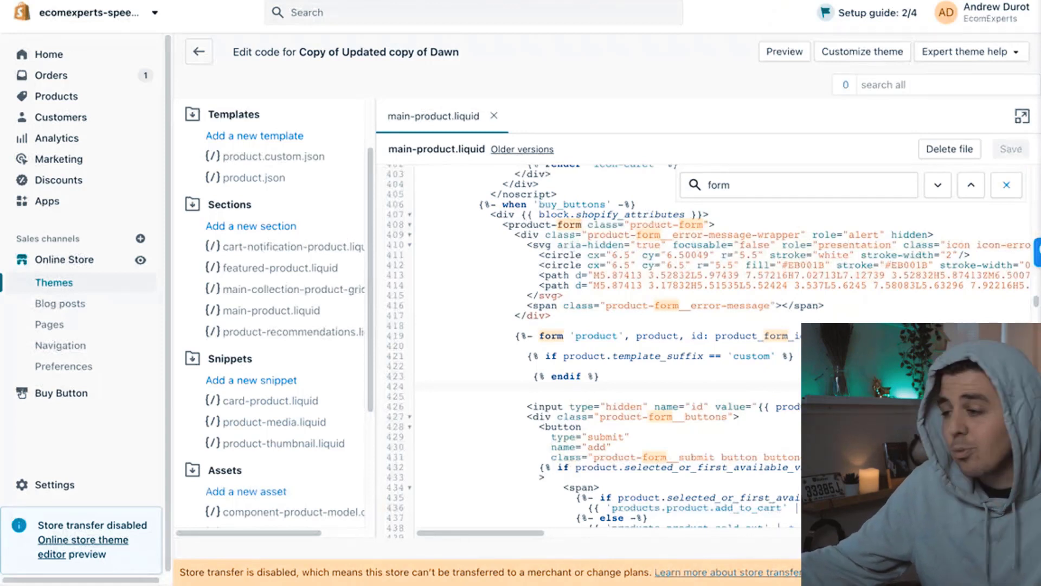
mouse_move(711, 86)
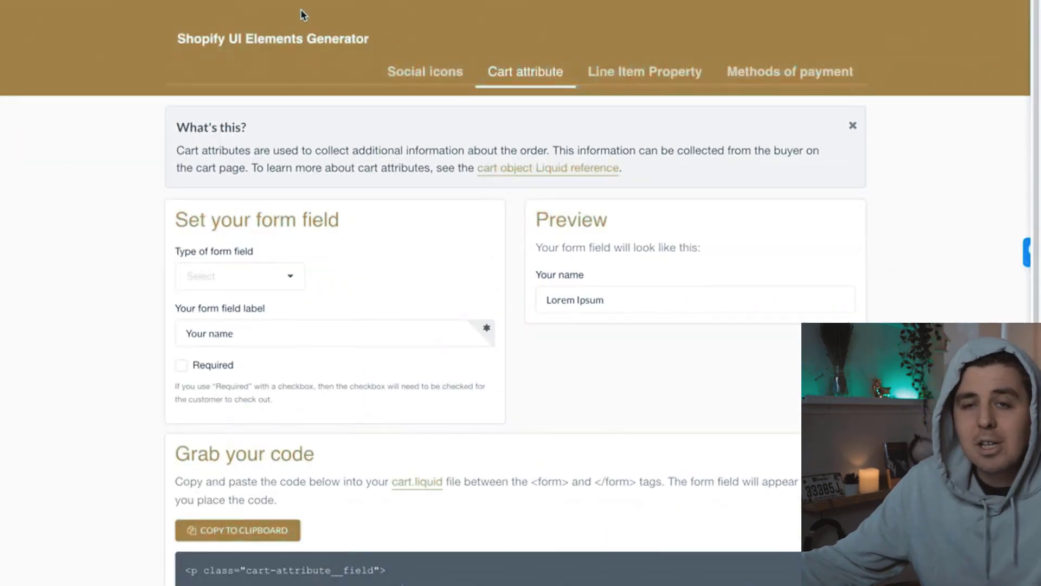
mouse_move(259, 59)
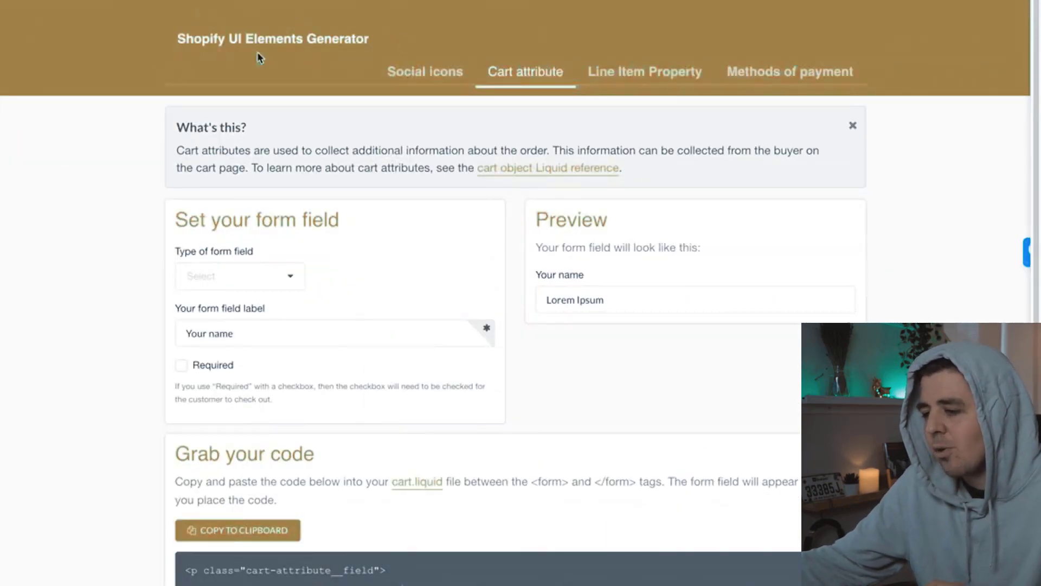
Generate a required Radio Buttons field with options blue, red, green.
scroll("down", 3)
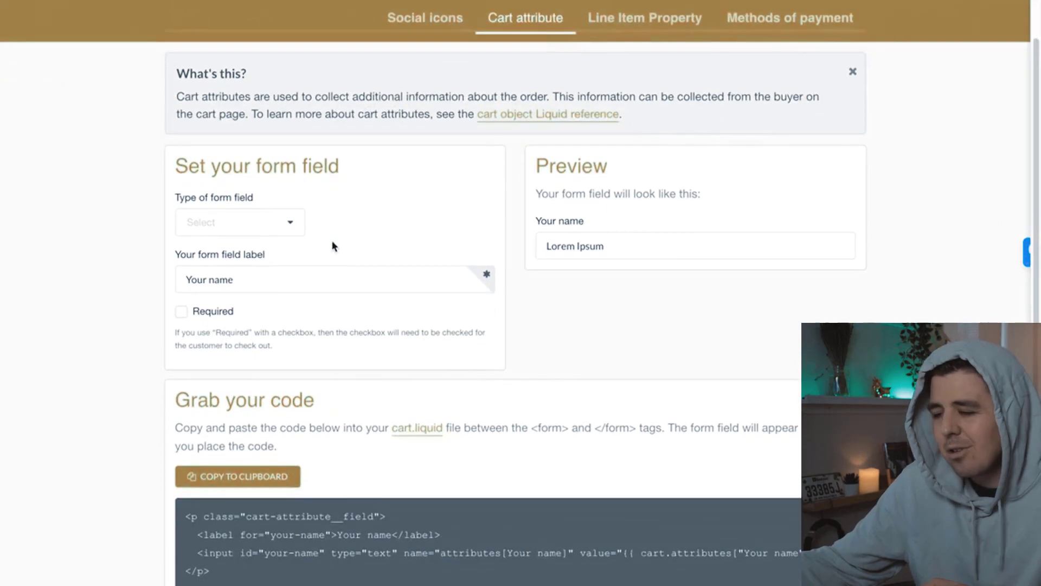
left_click(239, 222)
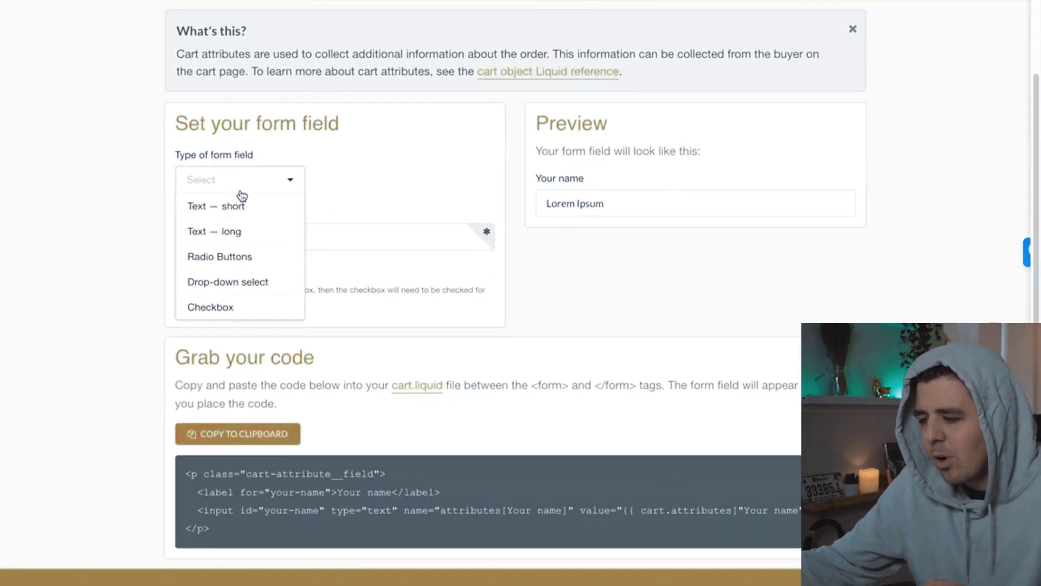
mouse_move(259, 232)
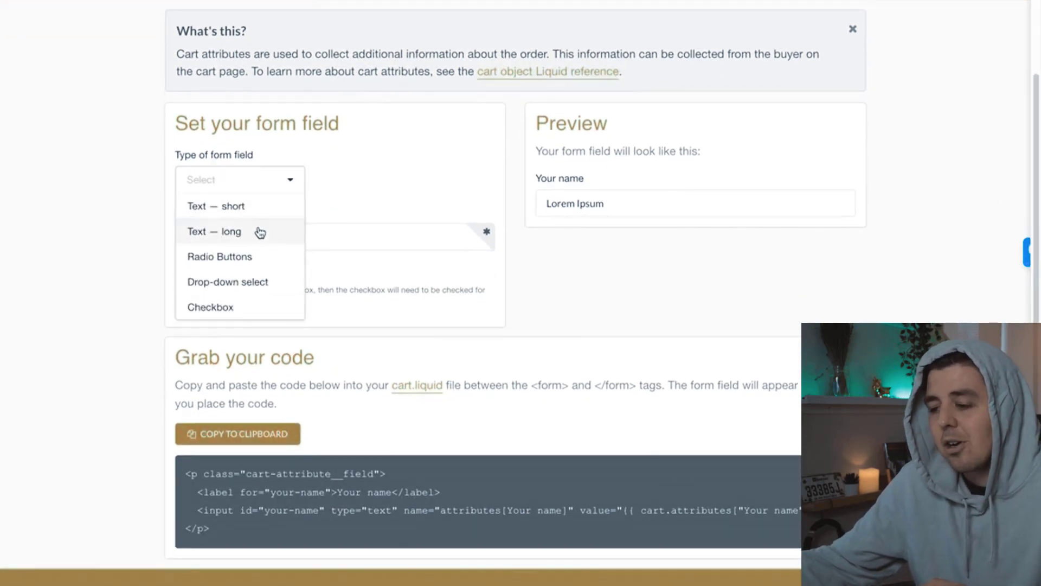
mouse_move(264, 242)
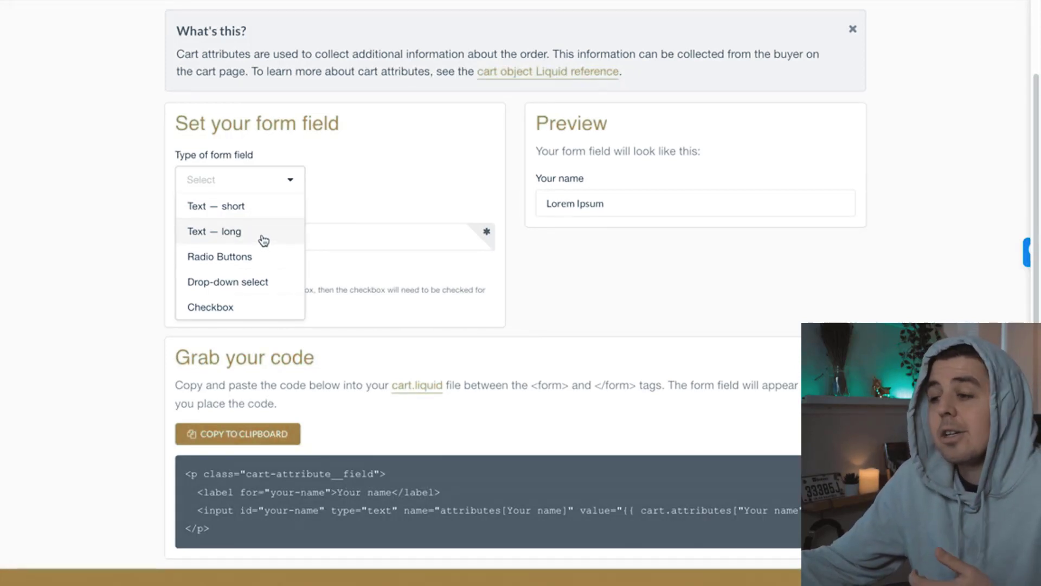
mouse_move(261, 277)
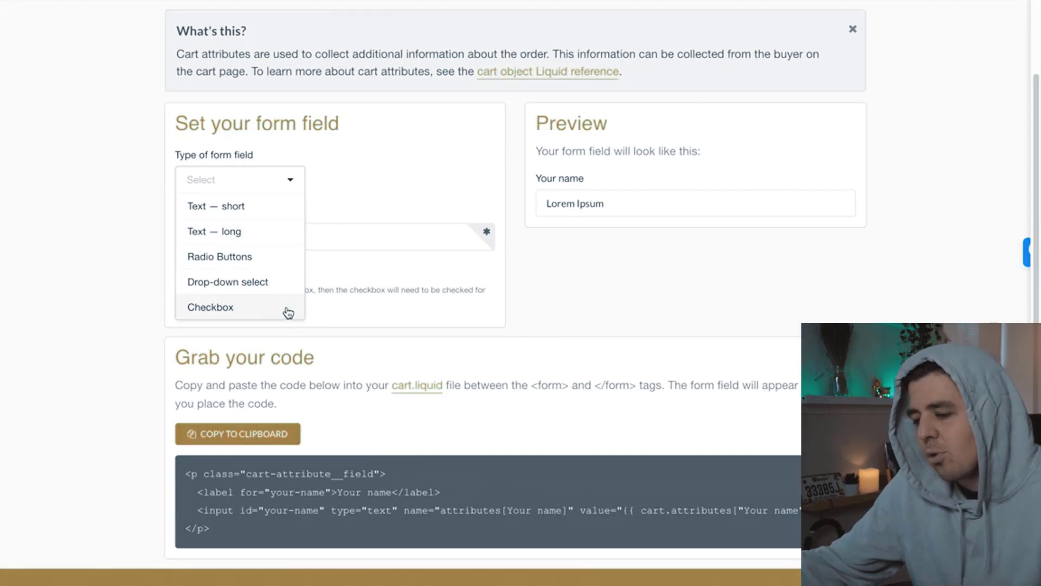
mouse_move(264, 268)
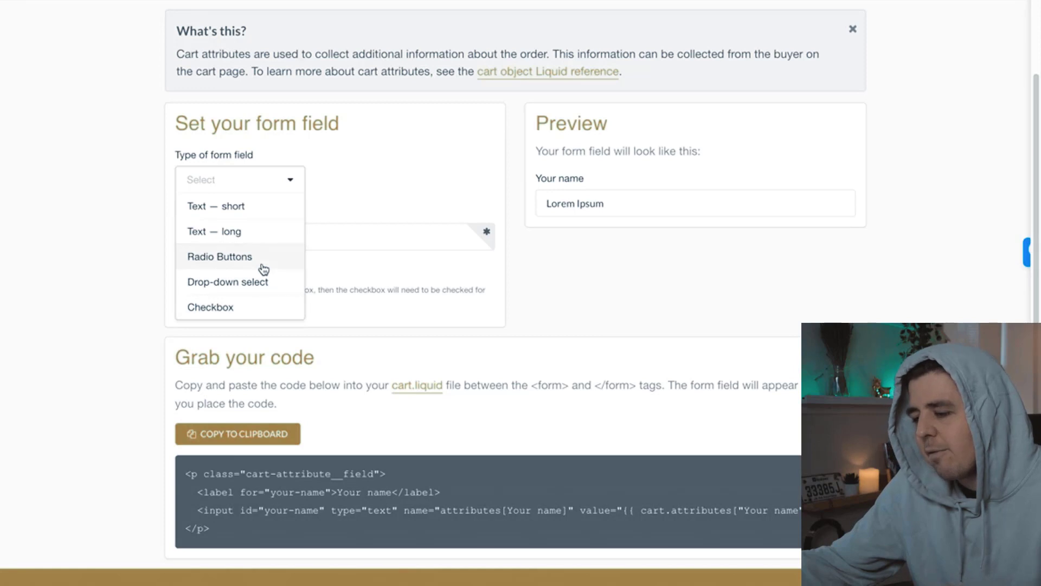
left_click(219, 256)
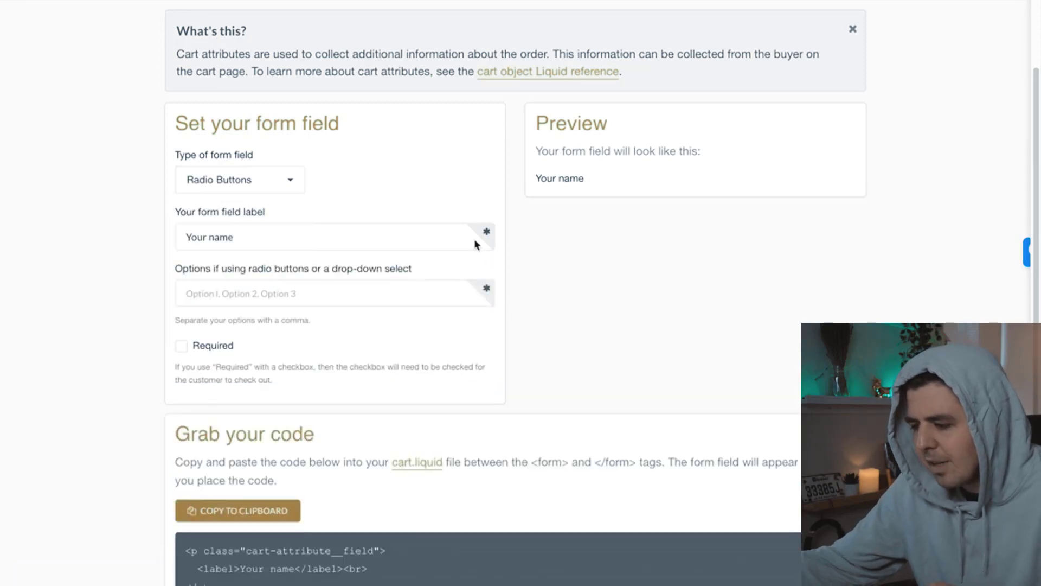
double_click(209, 237)
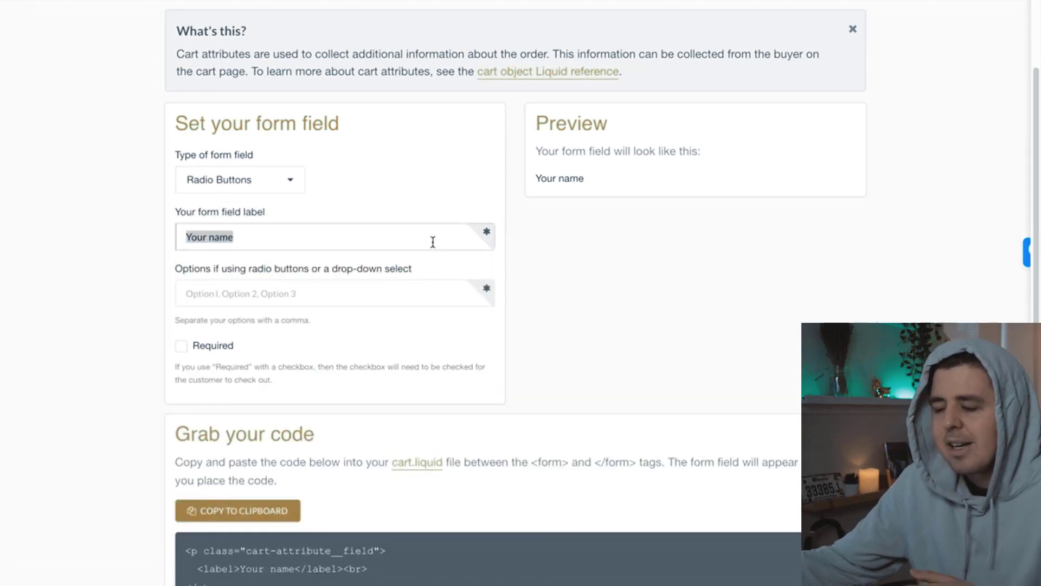
left_click(320, 293)
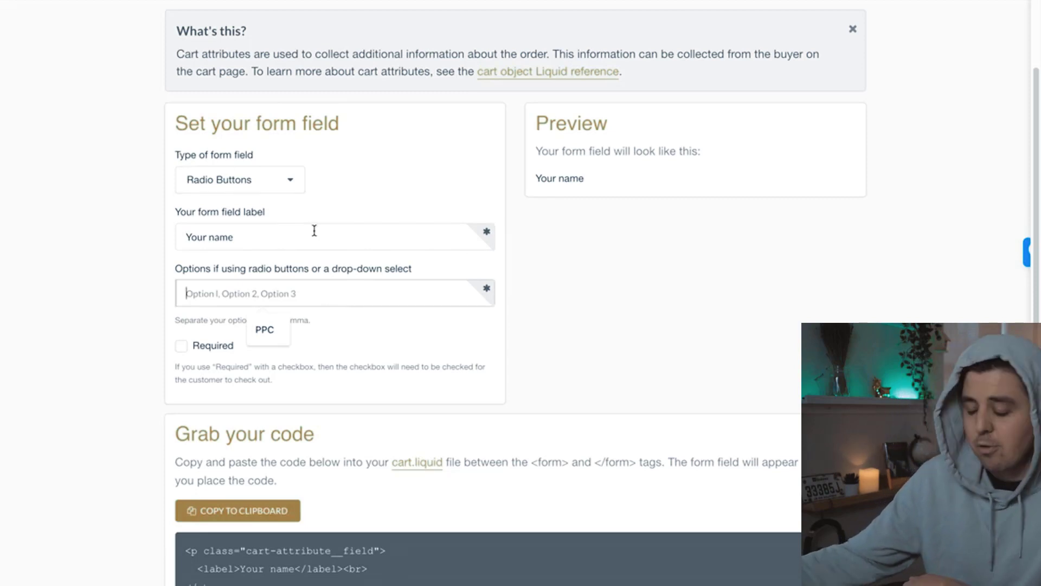
type("blue,")
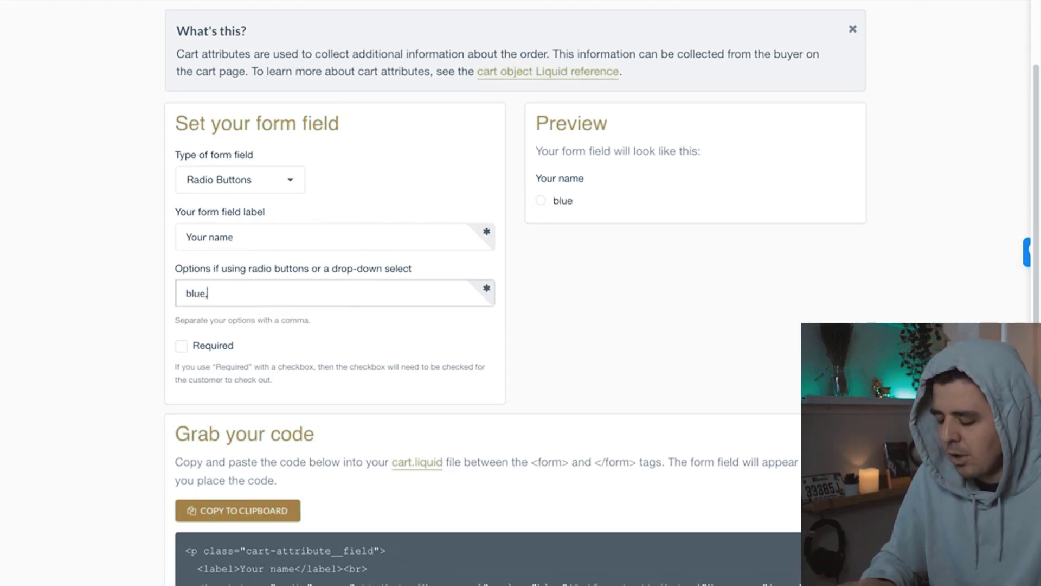
type("red,green")
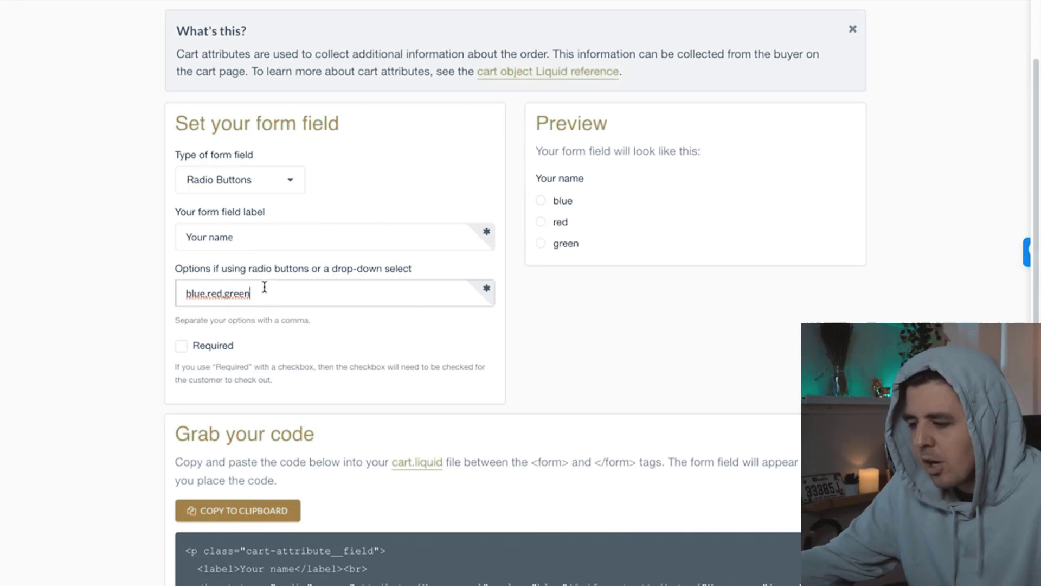
scroll("down", 3)
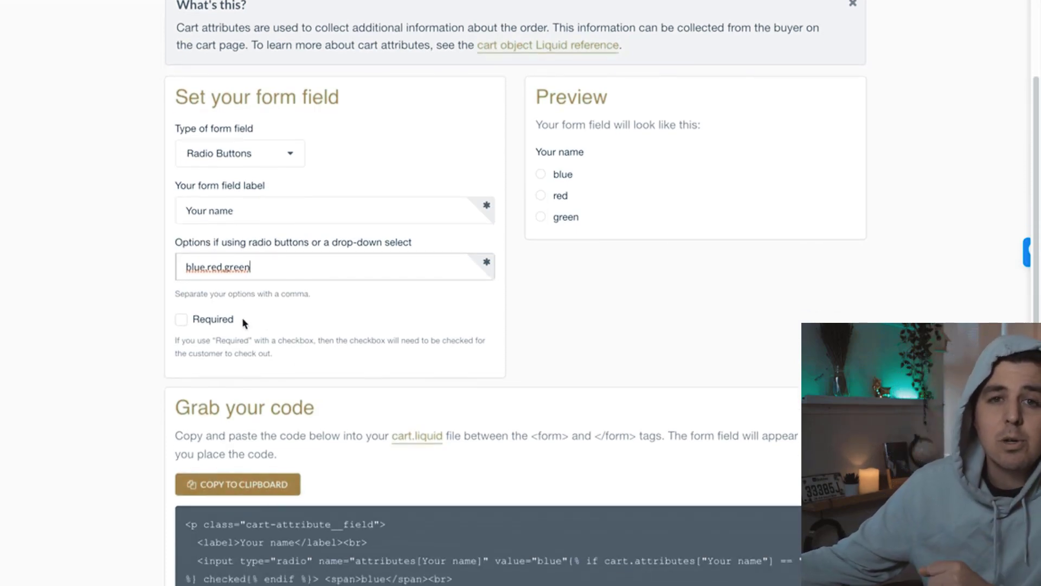
scroll("down", 3)
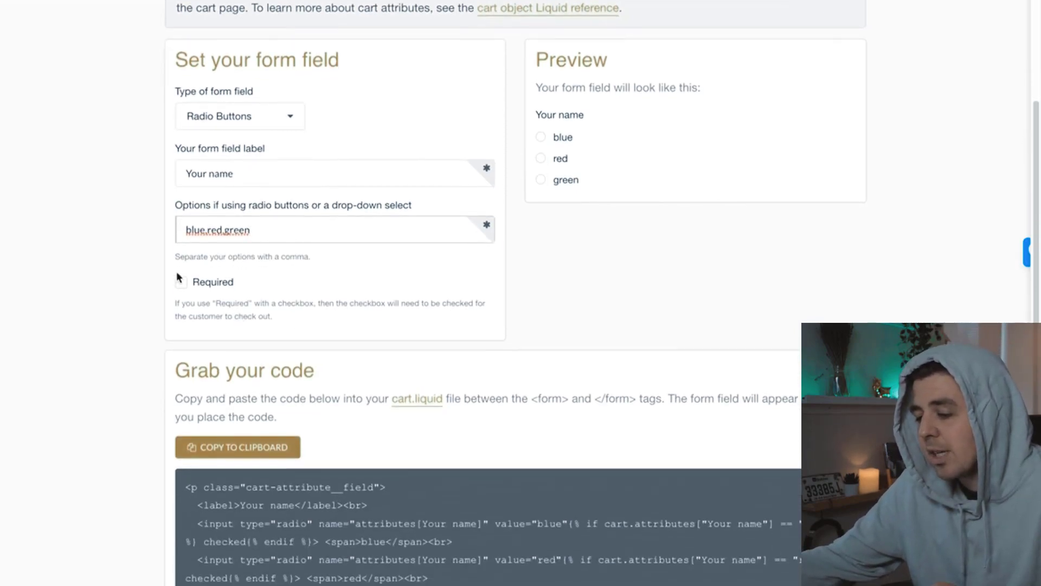
left_click(181, 281)
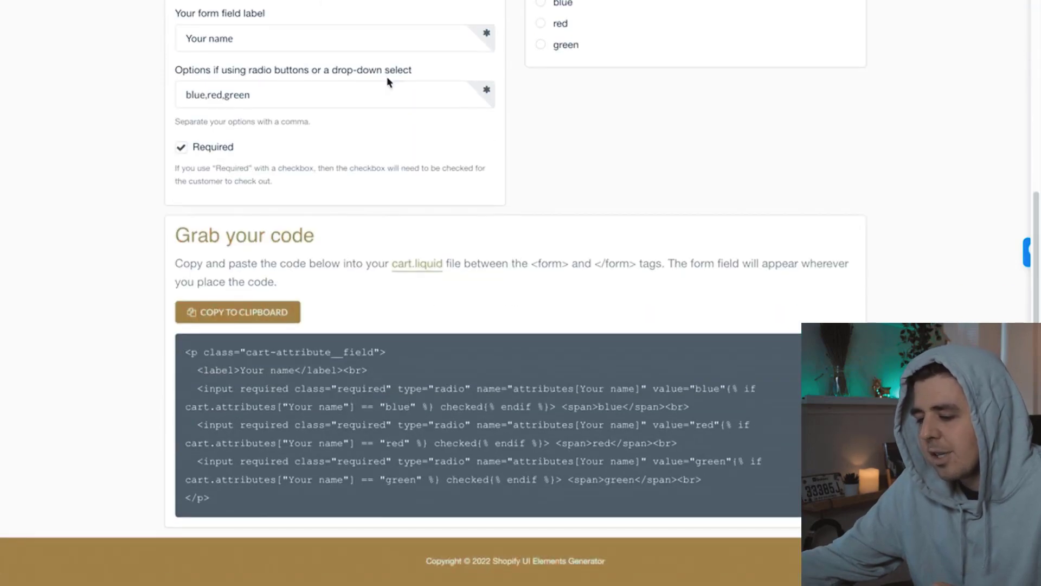
scroll("up", 3)
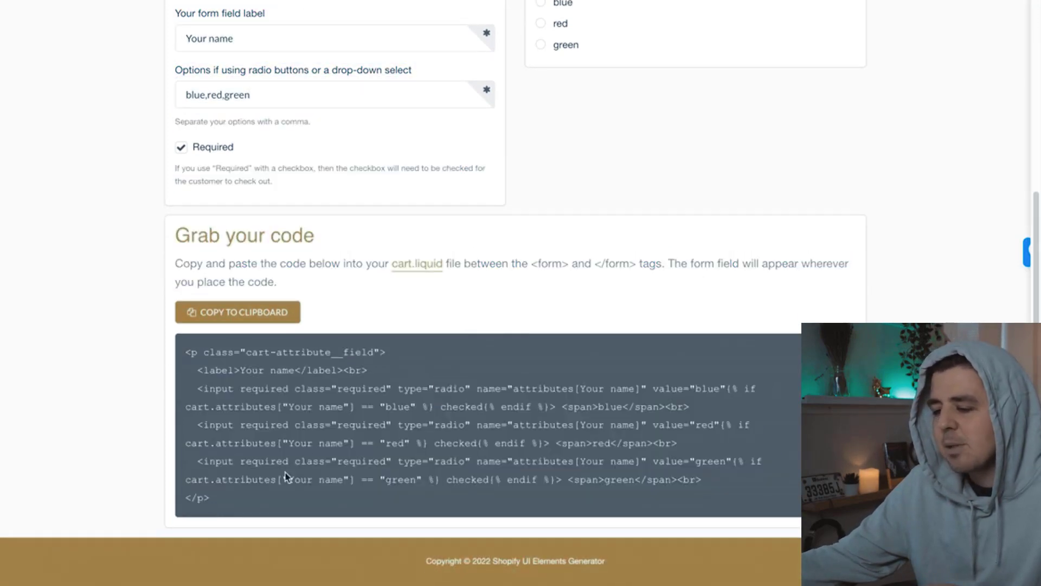
mouse_move(231, 506)
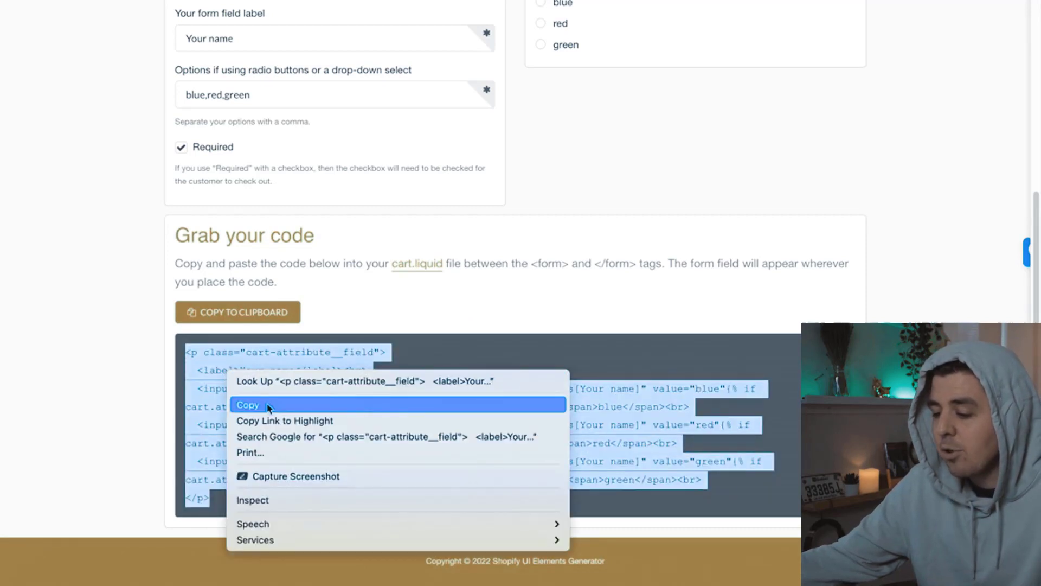
Copy the generated radio code, paste it between the if and endif lines, and indent it.
left_click(248, 404)
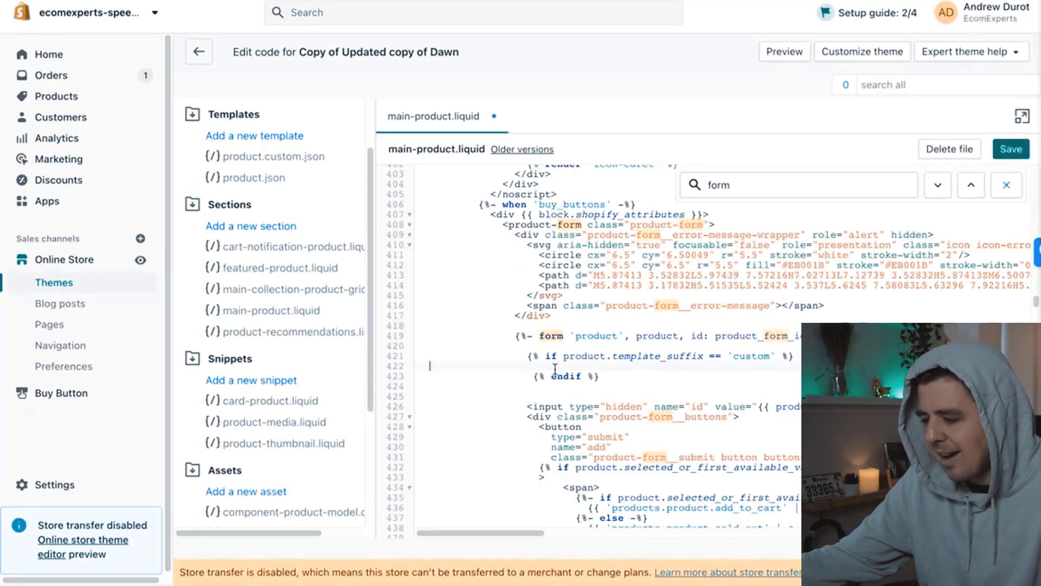
right_click(556, 373)
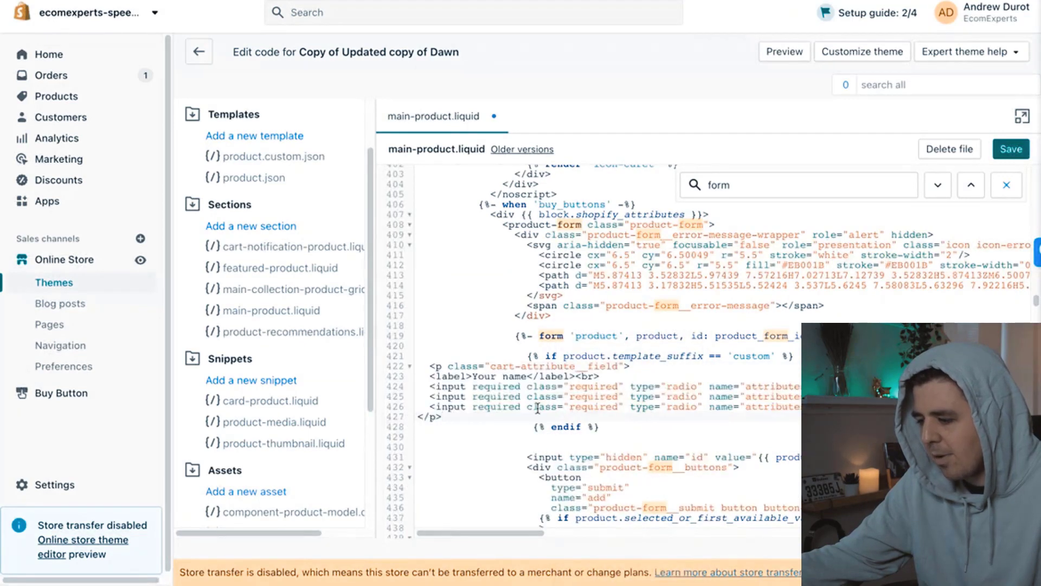
left_click_drag(430, 376, 441, 417)
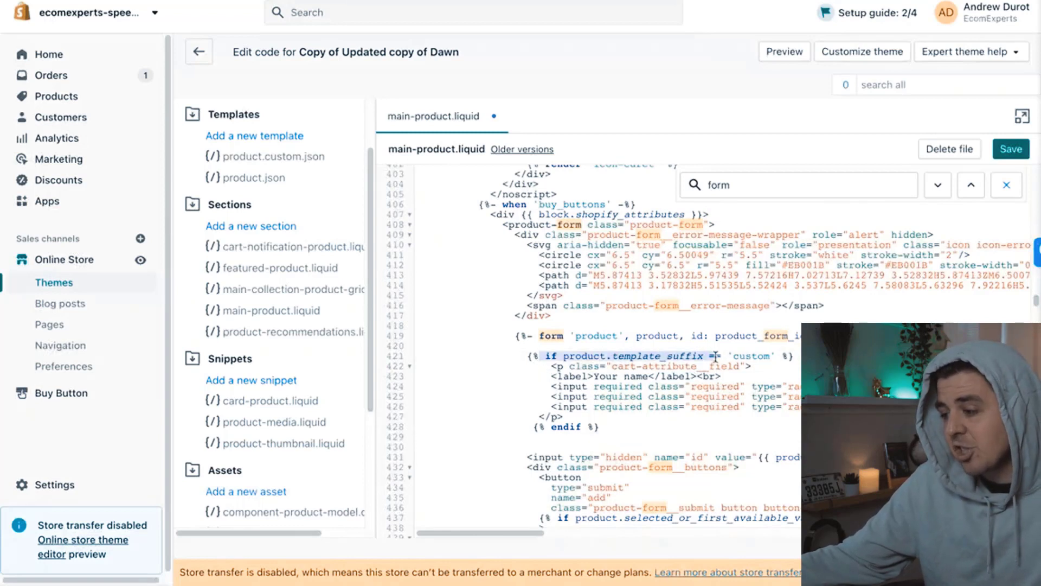
double_click(755, 356)
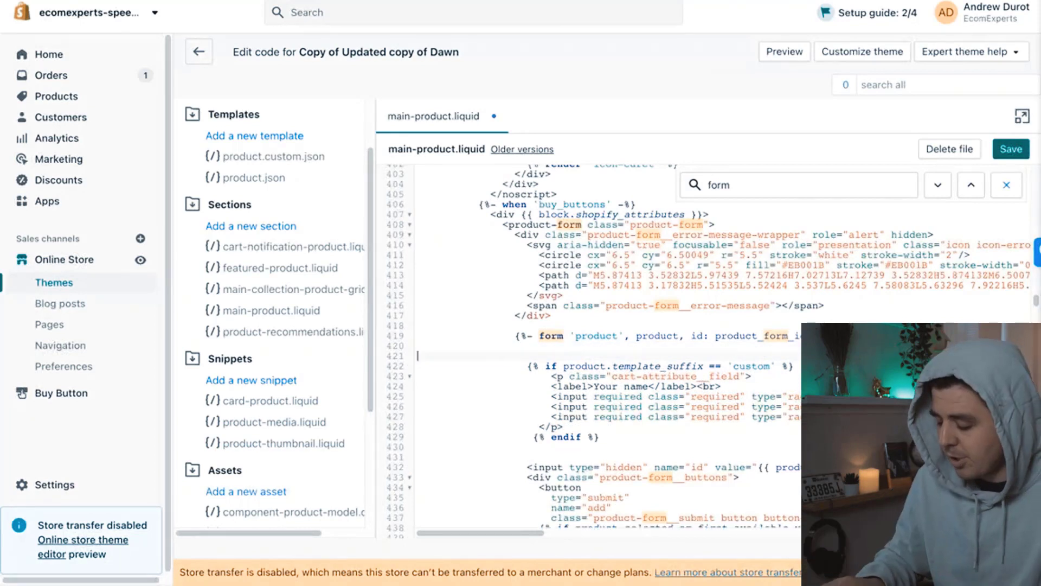
Wrap the block in 'start/end code for custom product options' comments and save main-product.liquid.
type("<!--")
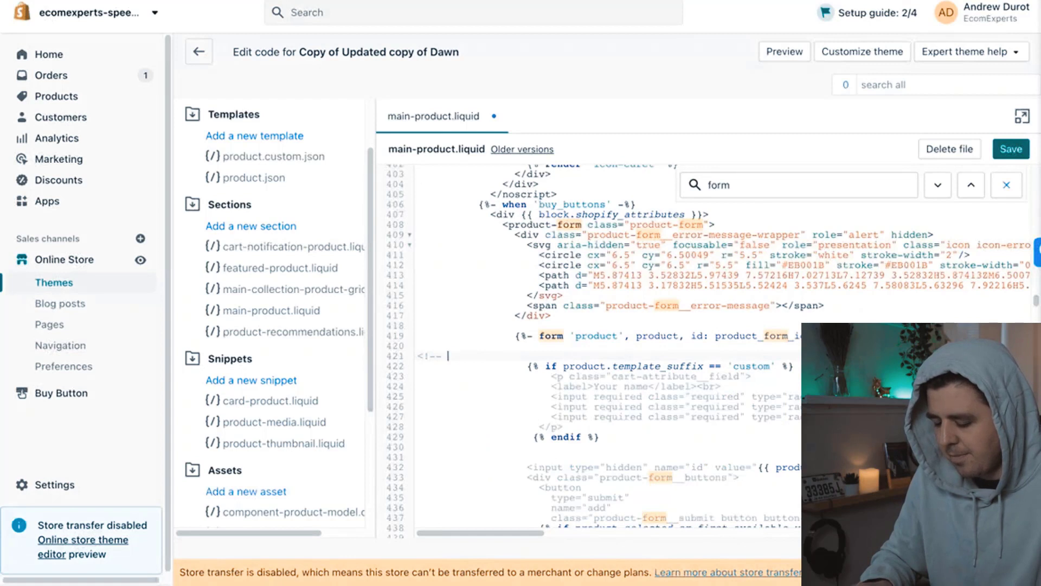
type("code for")
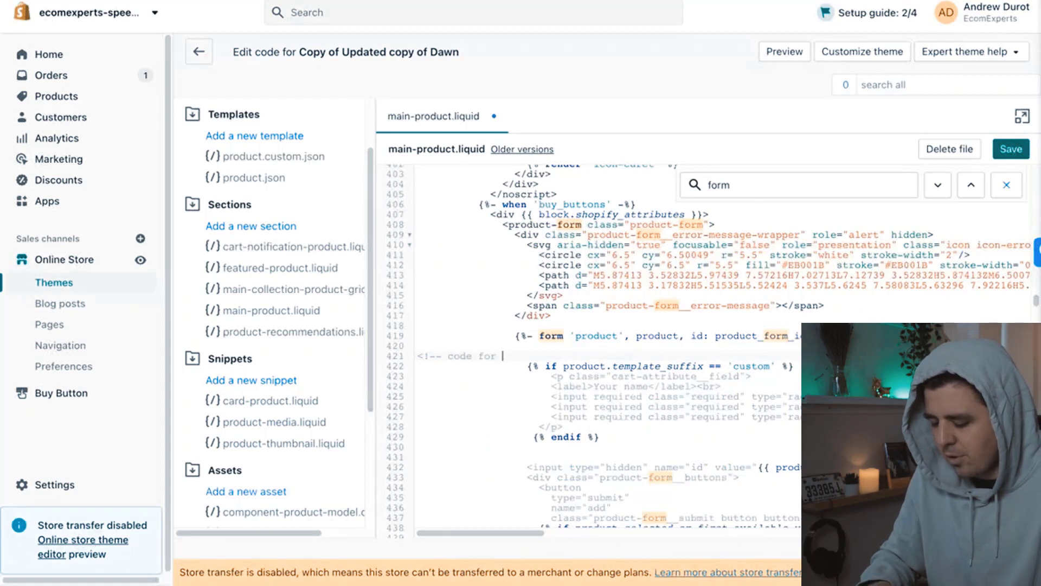
type("custom produ")
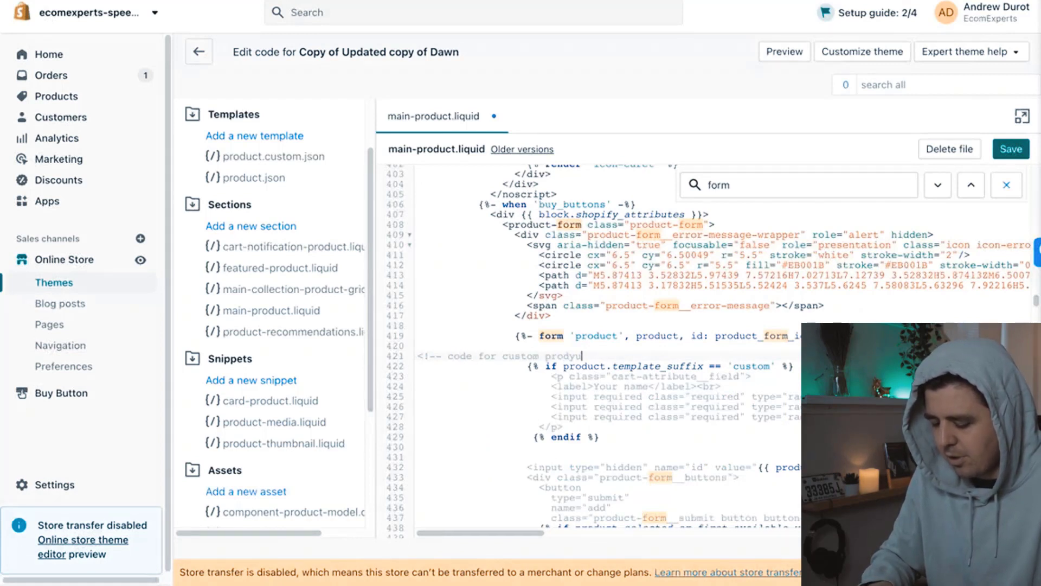
type("ct options -->")
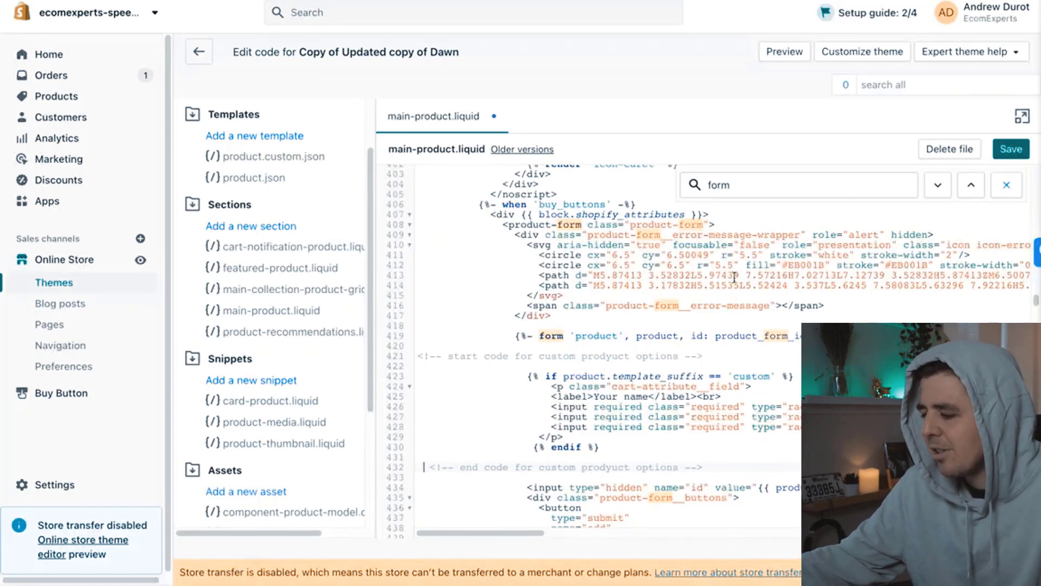
mouse_move(1010, 152)
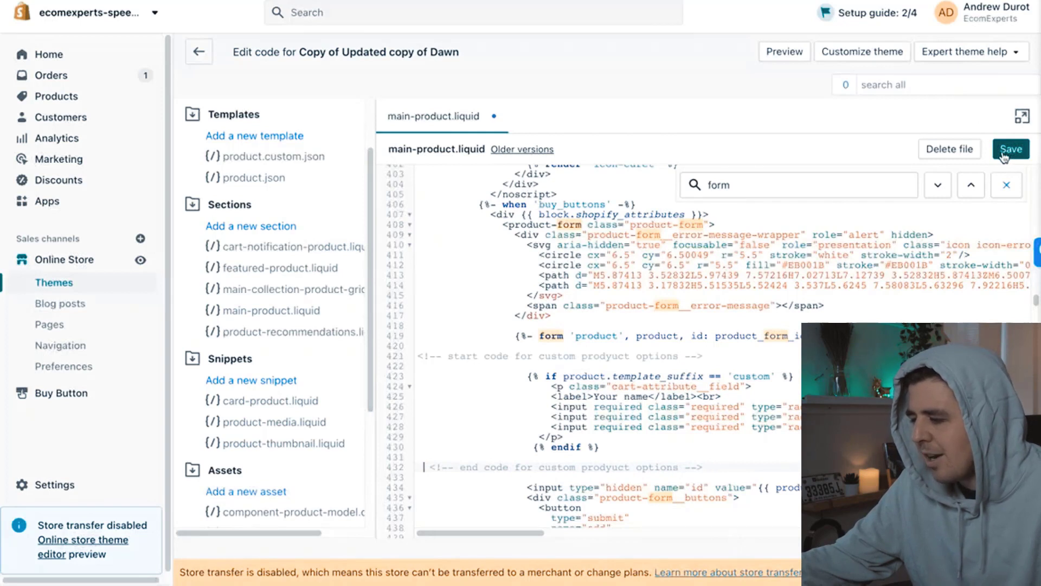
left_click(1011, 149)
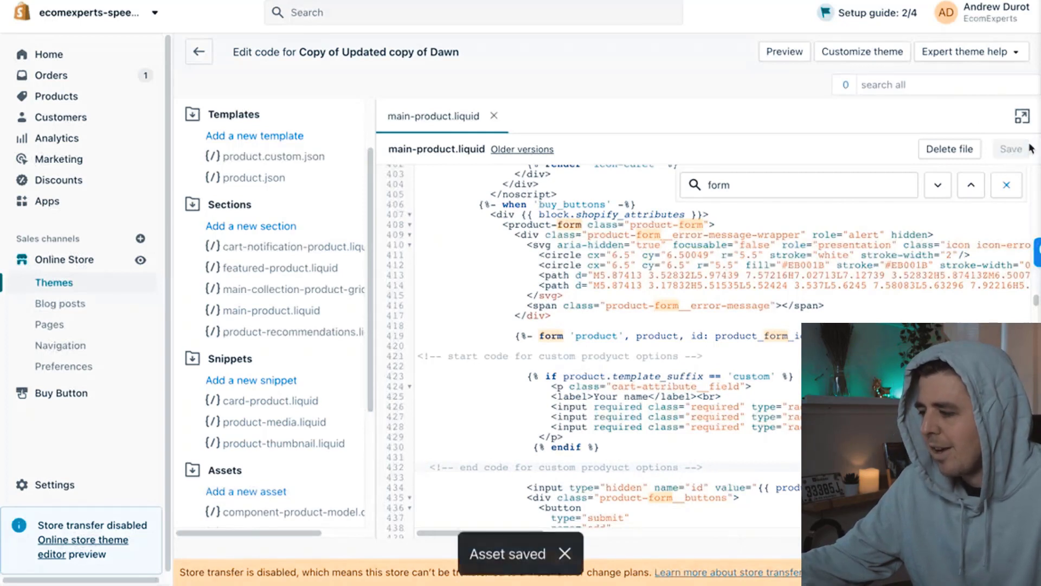
mouse_move(1037, 167)
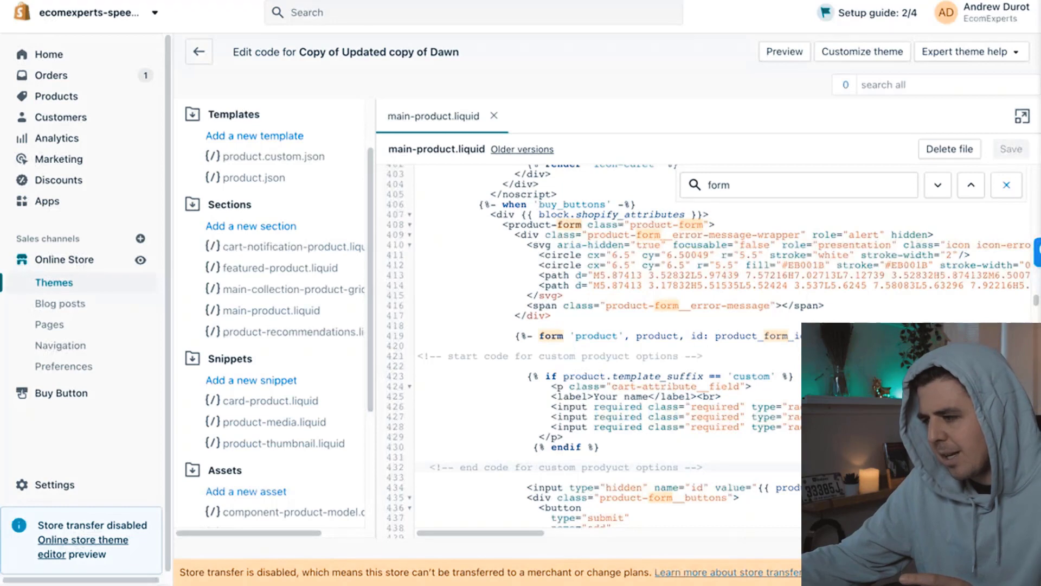
Open the Blue Silk Tuxedo product from Products and scroll to its Theme template setting.
left_click(784, 52)
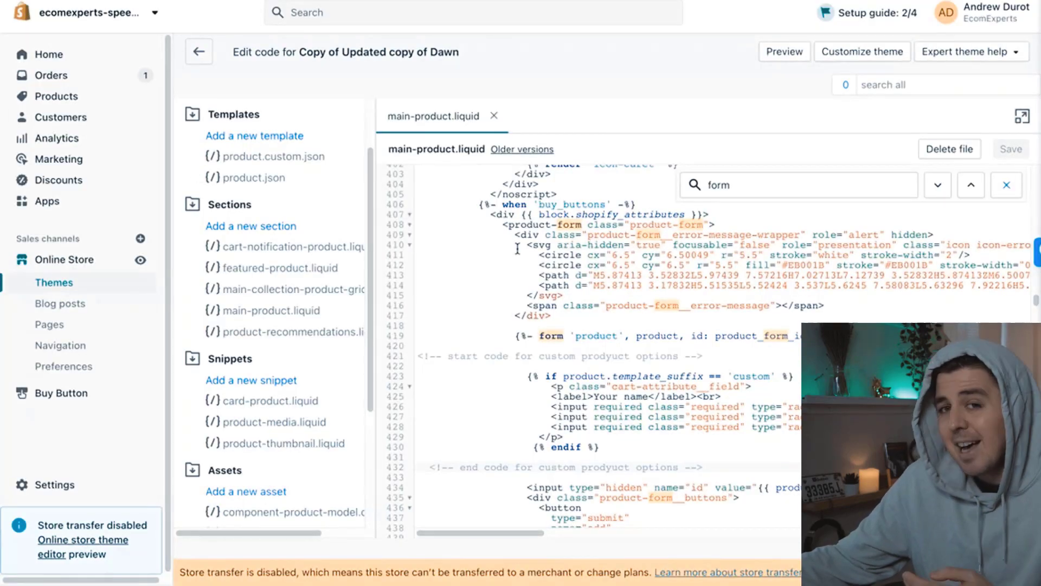
mouse_move(107, 99)
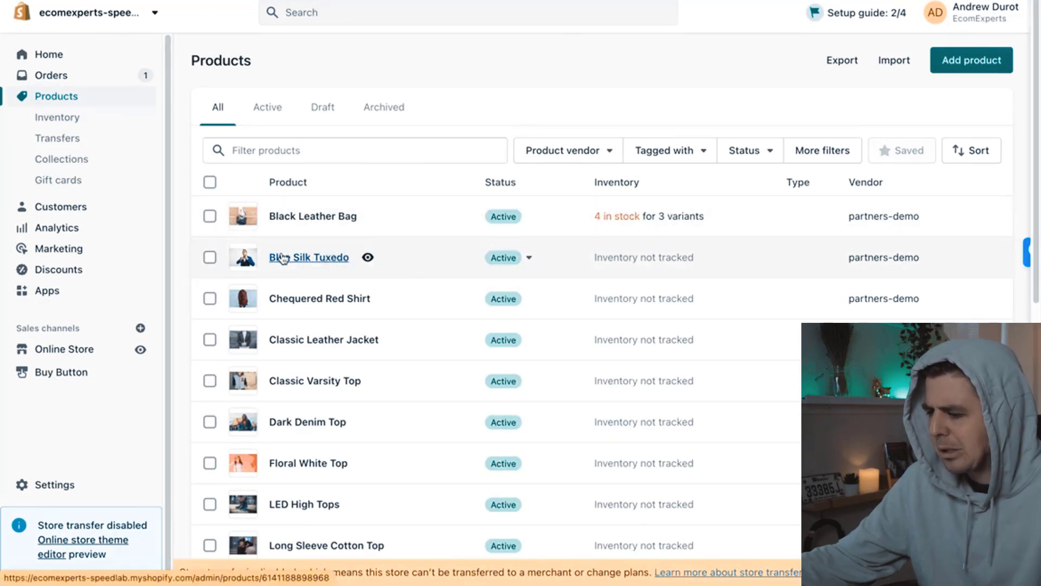
left_click(309, 258)
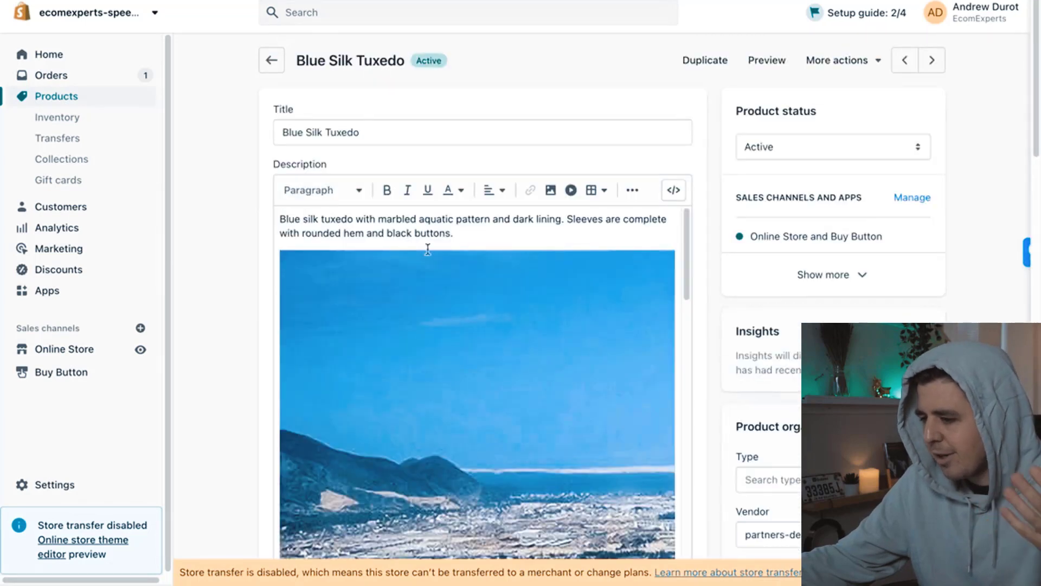
scroll("down", 3)
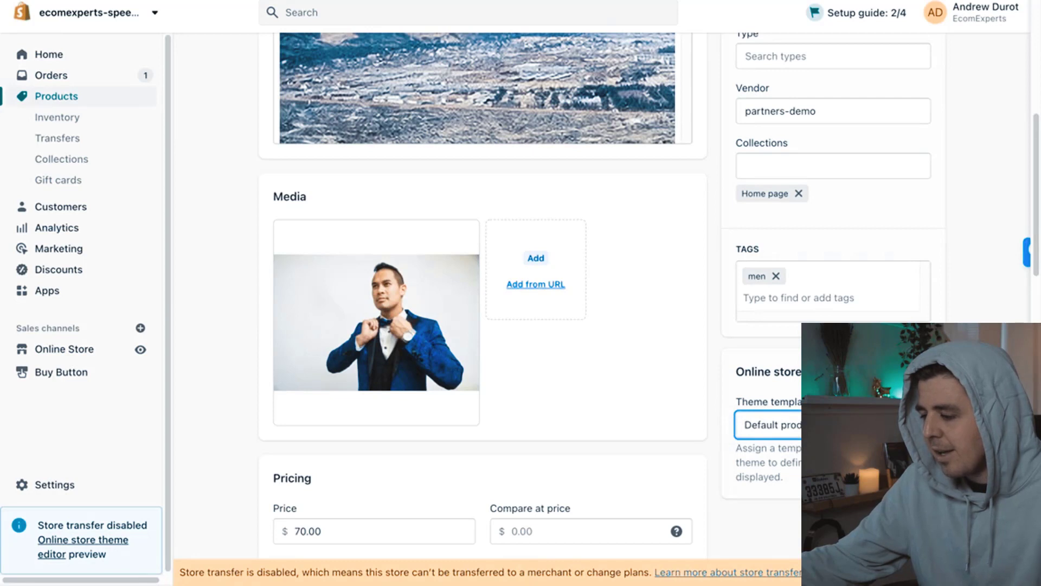
left_click(771, 424)
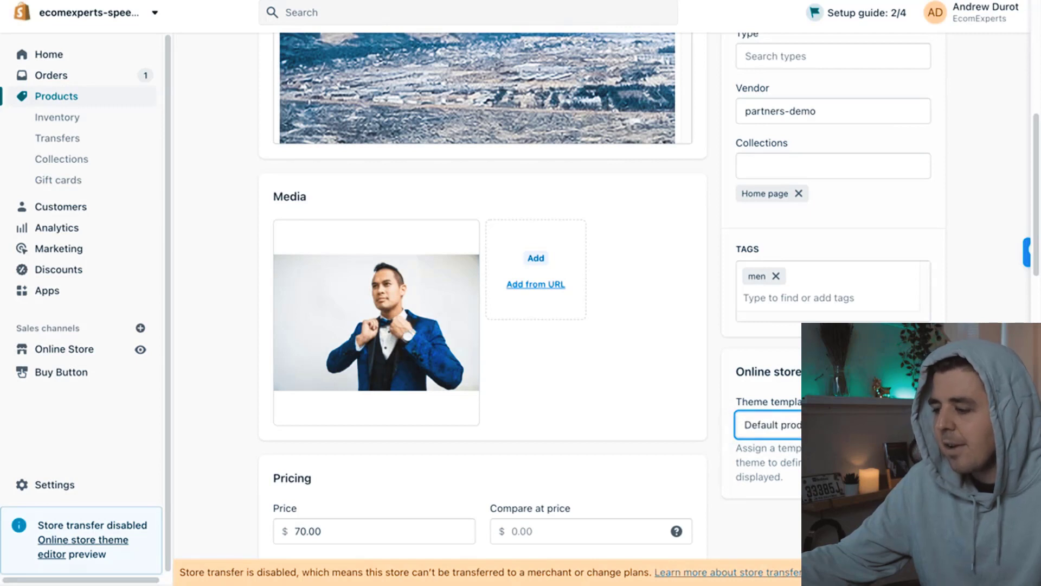
mouse_move(99, 354)
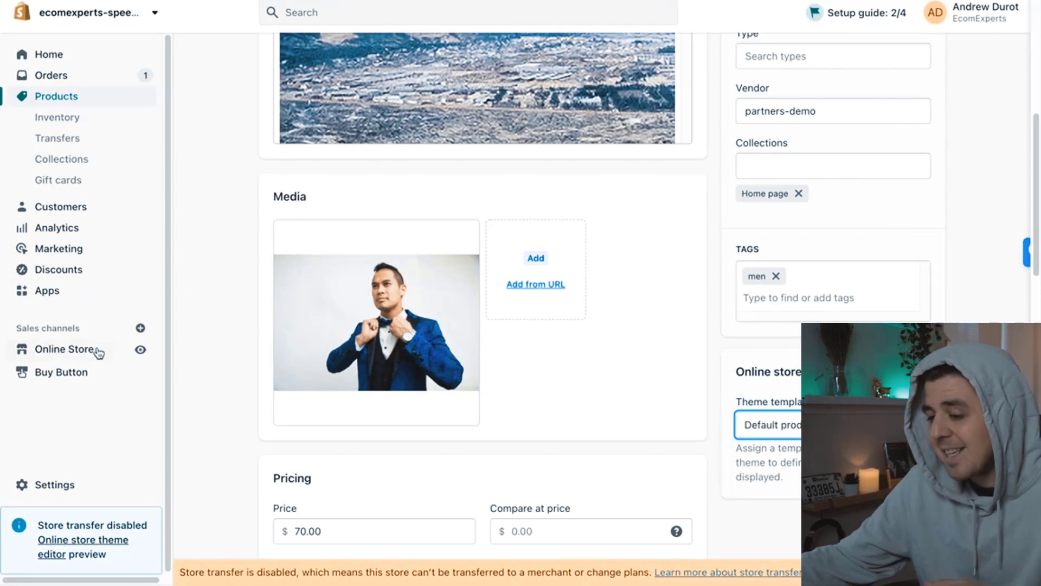
Publish the Copy of Updated copy of Dawn theme, replacing Debut as the live theme.
left_click(64, 349)
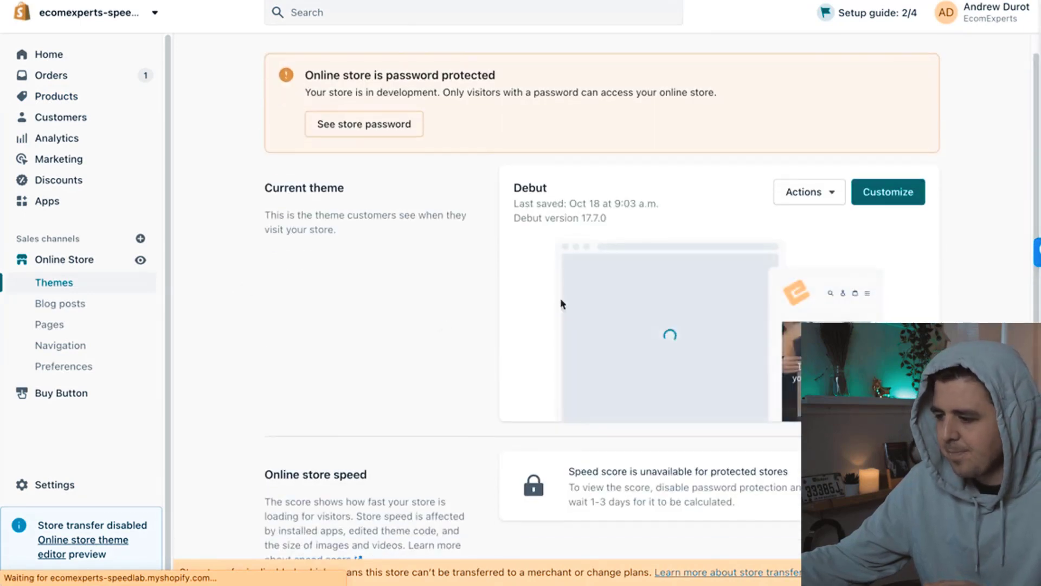
scroll("down", 3)
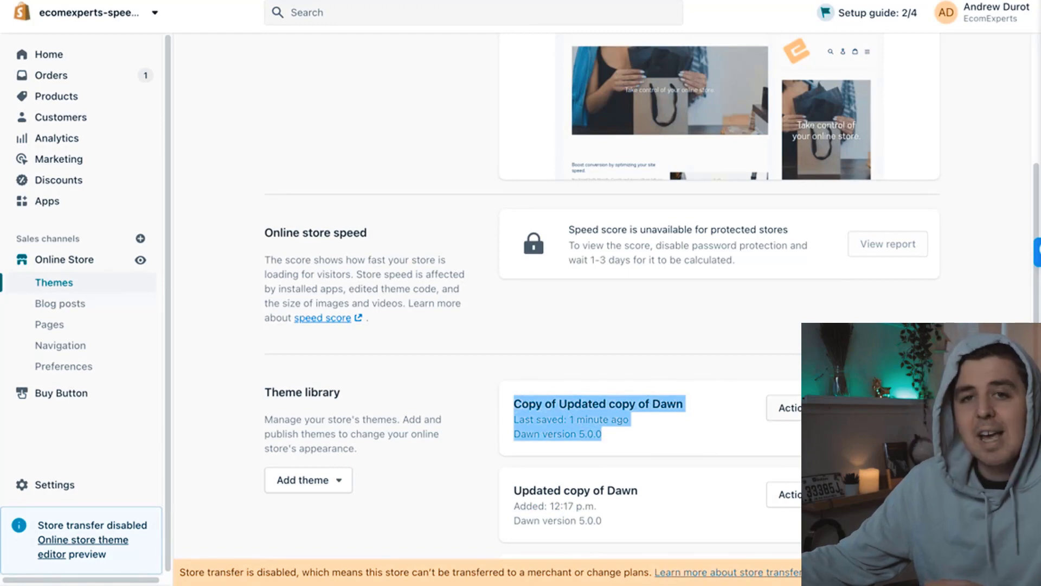
left_click(787, 408)
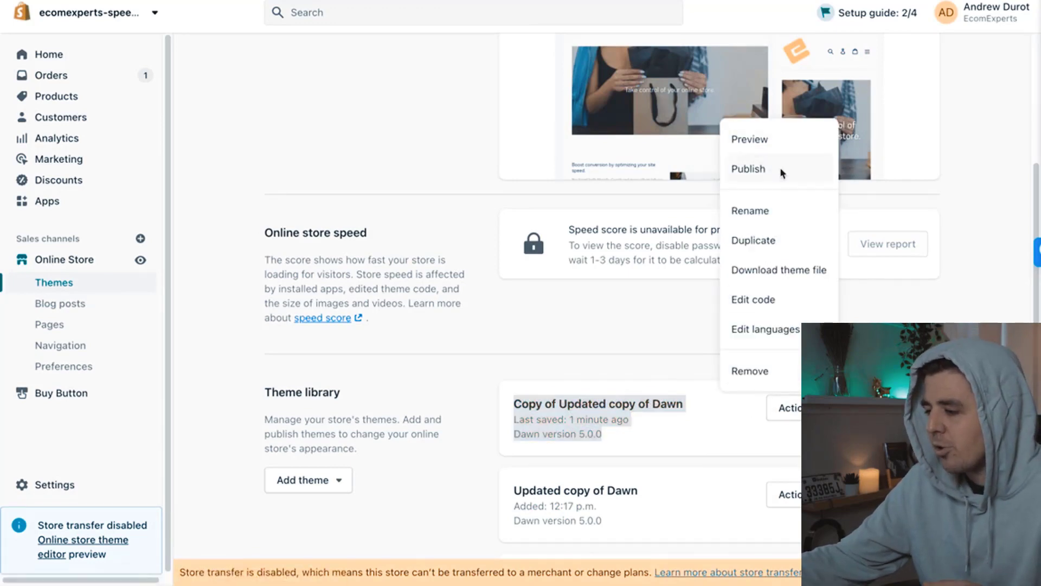
left_click(748, 169)
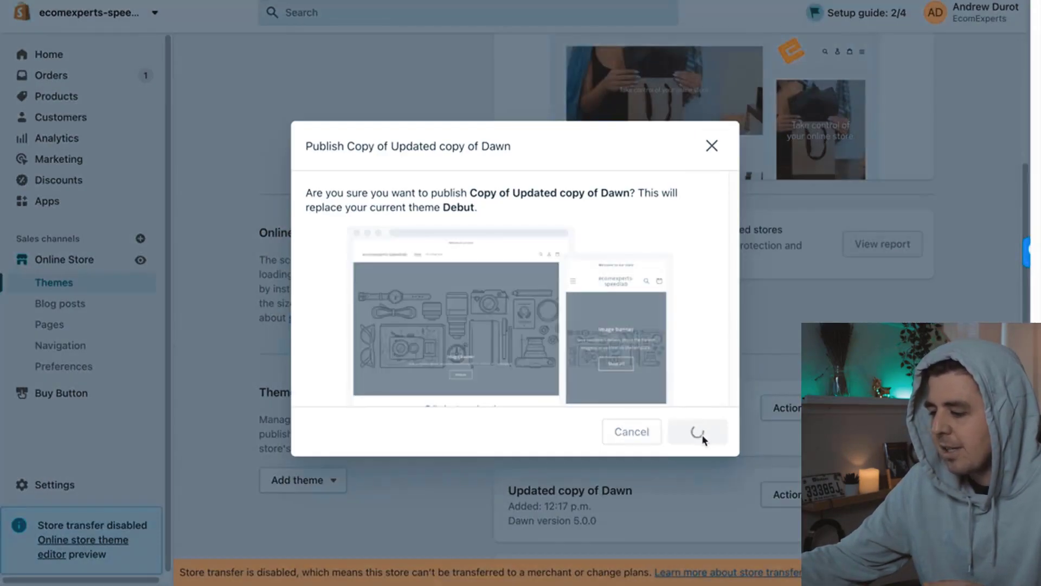
left_click(698, 432)
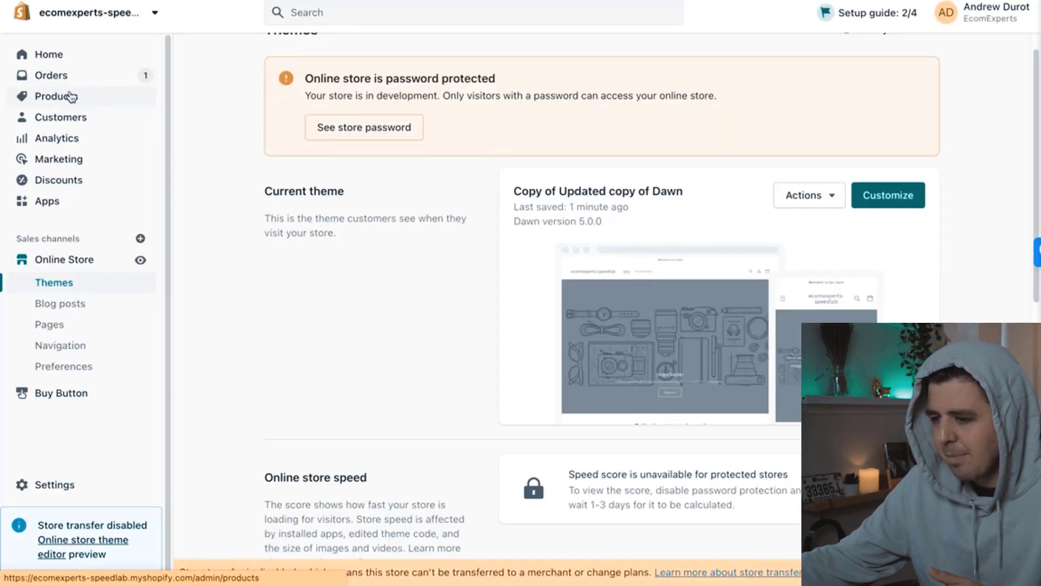
Set Blue Silk Tuxedo's theme template to custom, save, and open its storefront preview.
left_click(56, 96)
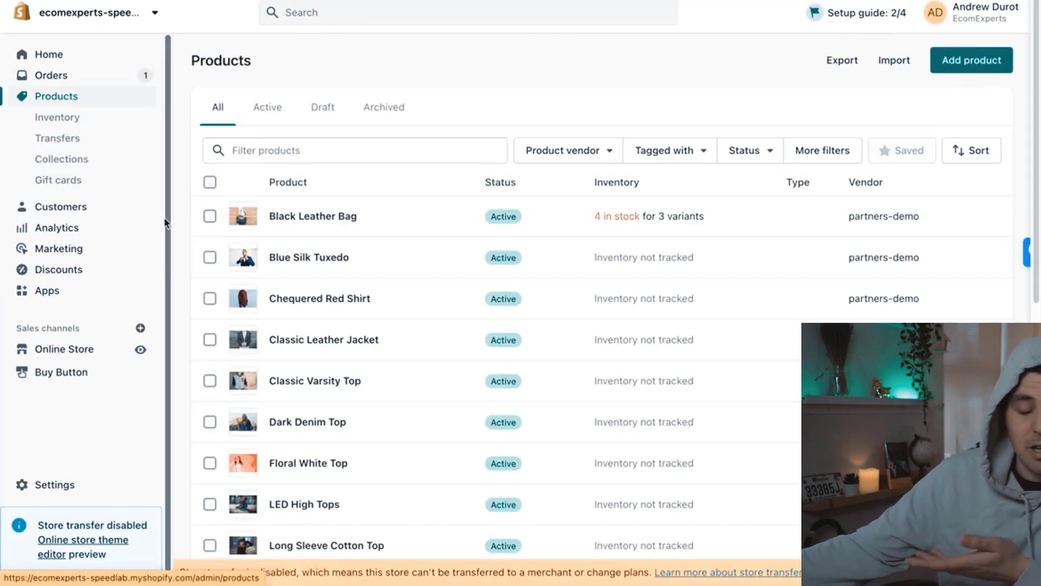
left_click(308, 257)
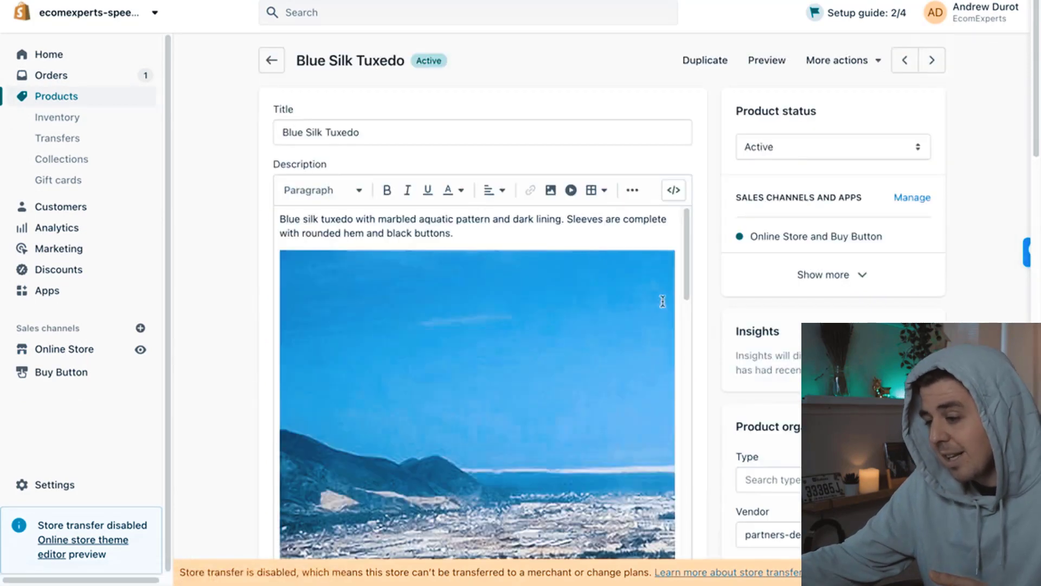
scroll("down", 3)
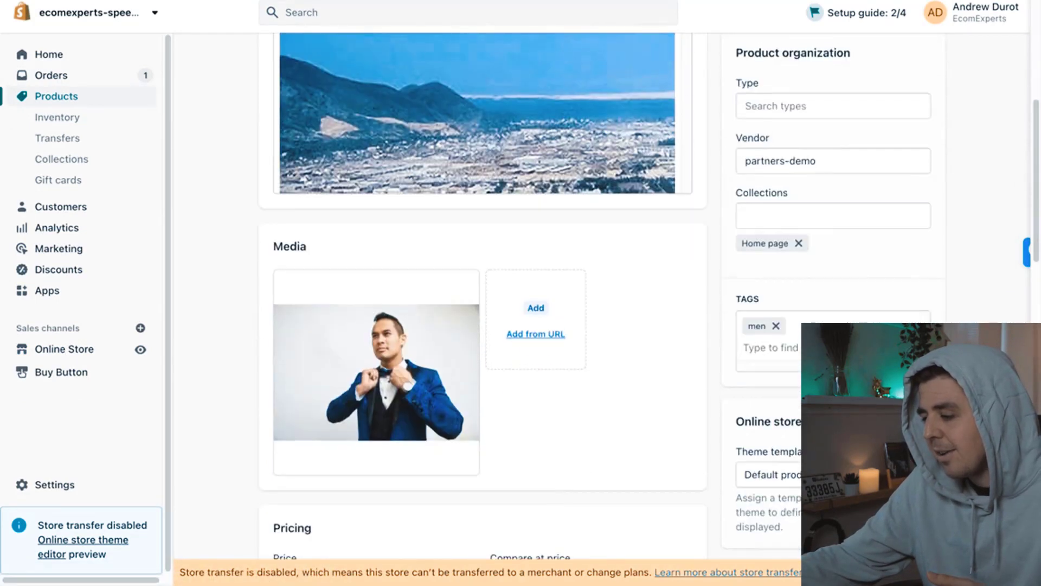
scroll("down", 3)
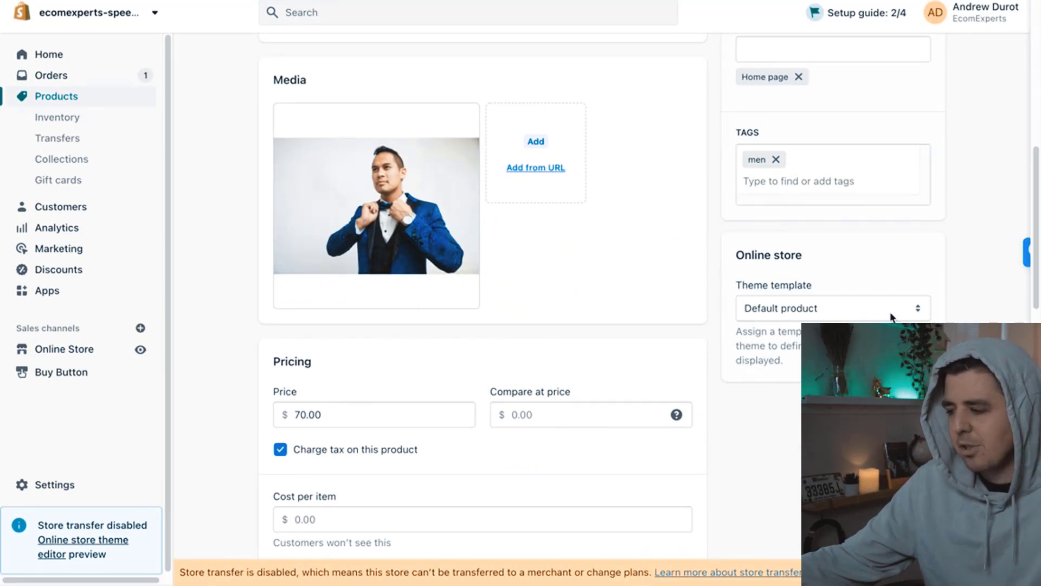
left_click(833, 308)
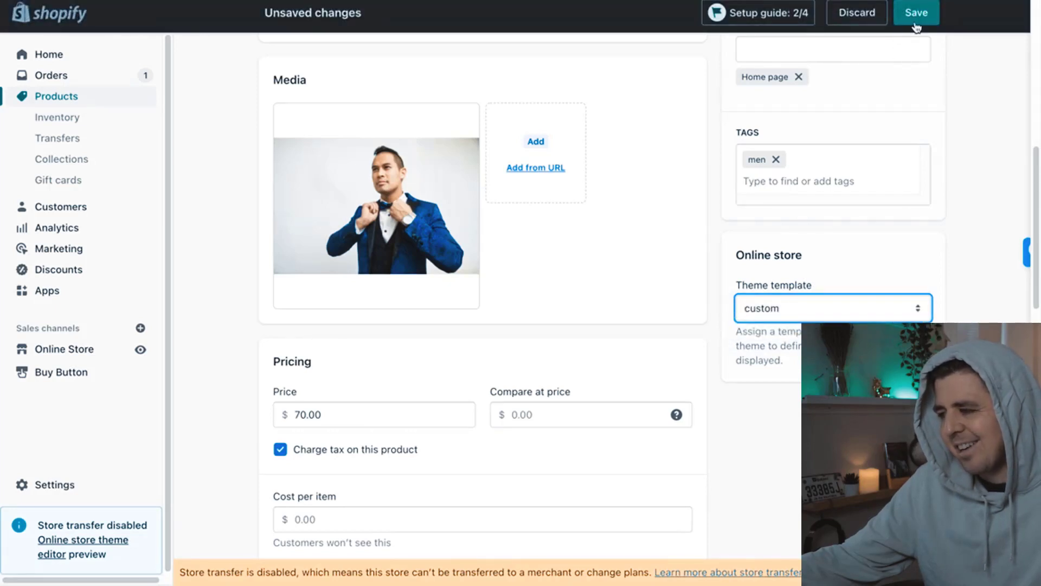
left_click(916, 13)
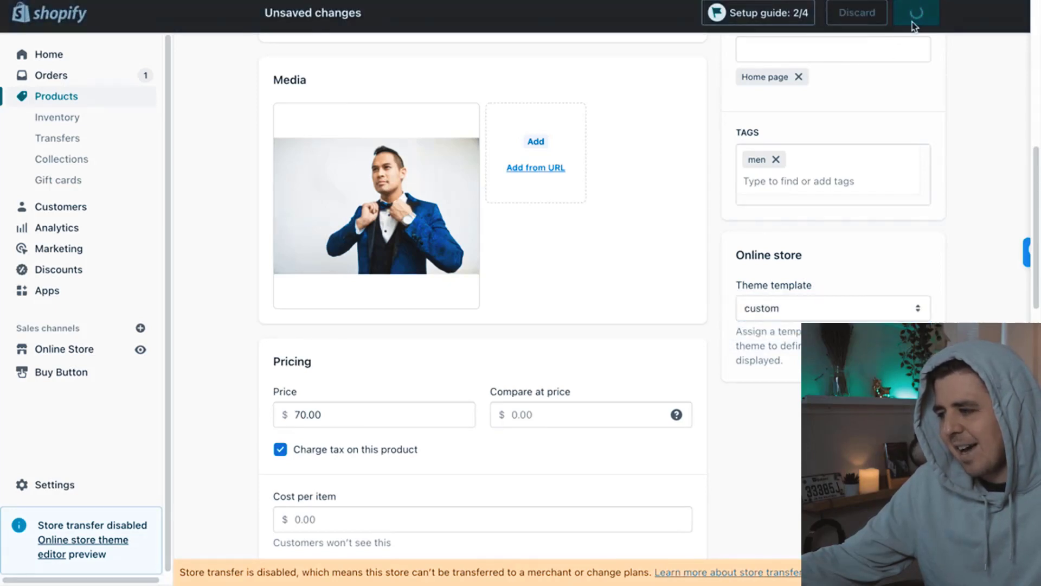
left_click(916, 12)
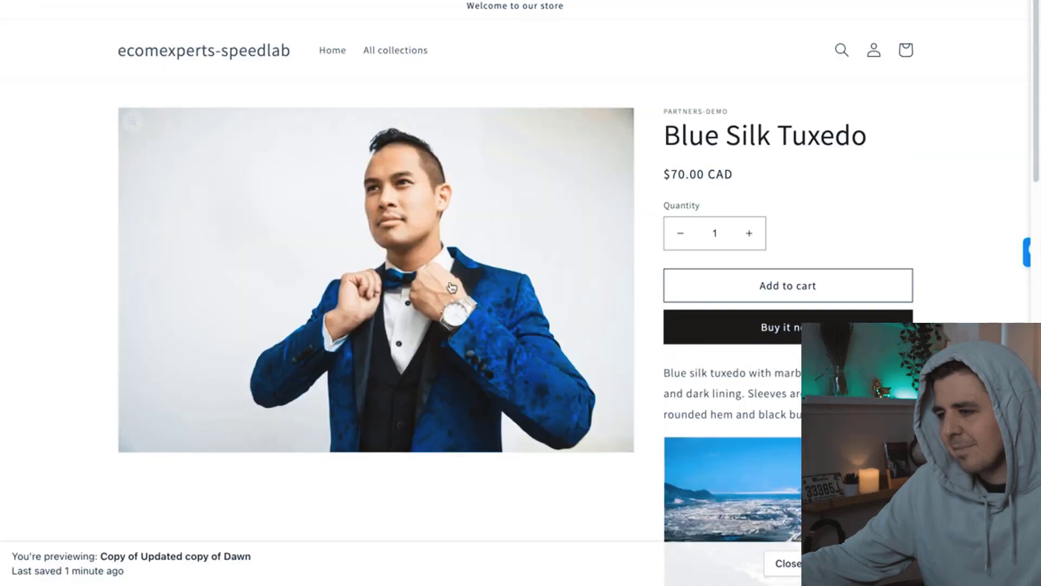
mouse_move(218, 77)
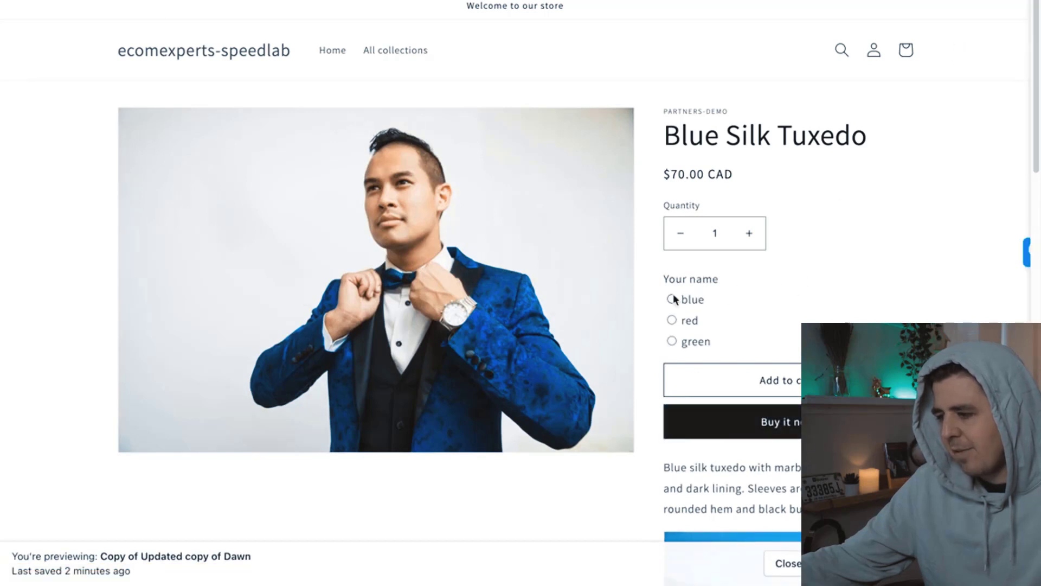
Select the blue radio option on the Blue Silk Tuxedo storefront page.
left_click(671, 341)
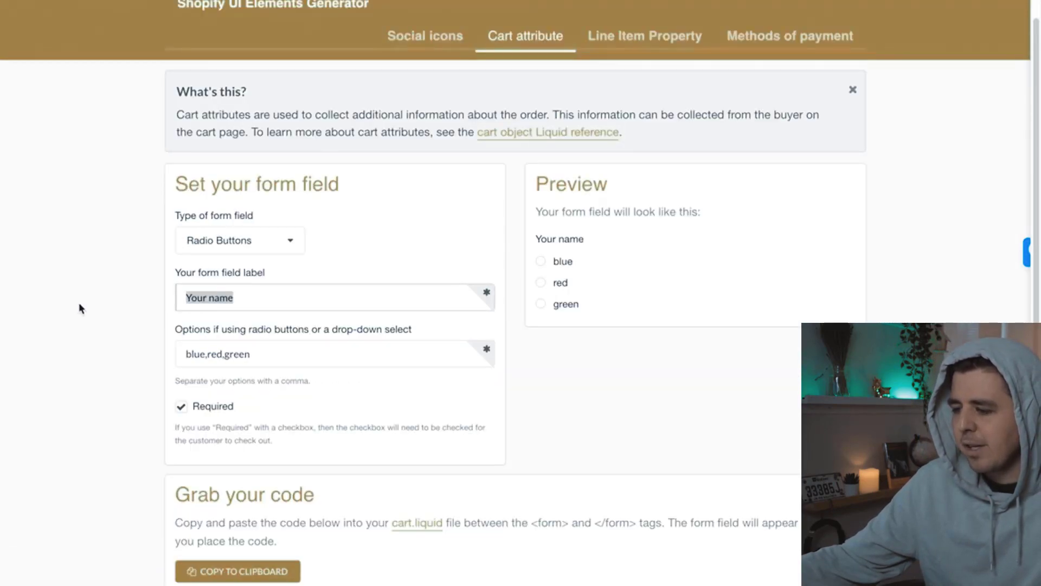
mouse_move(99, 318)
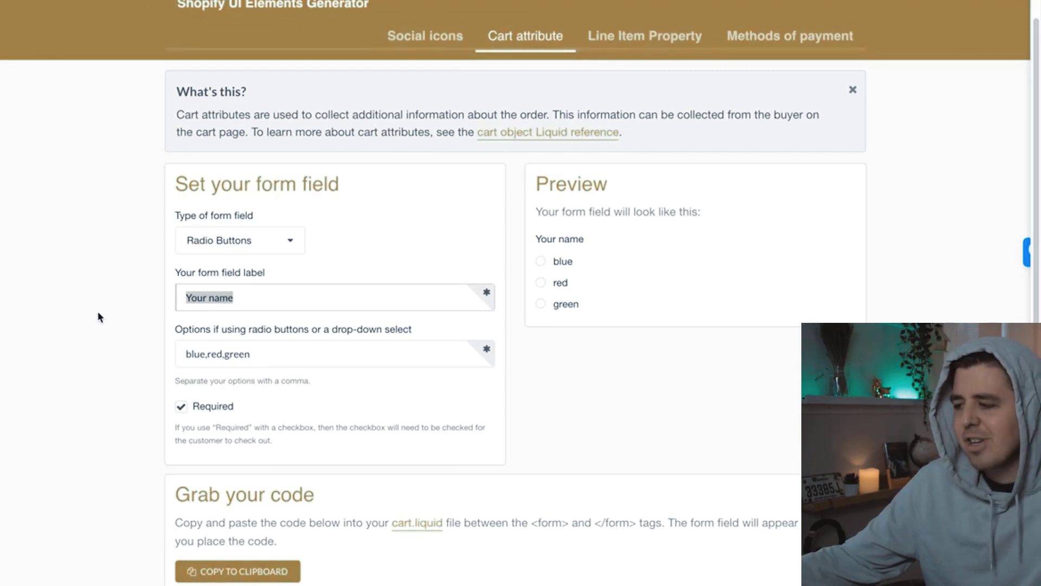